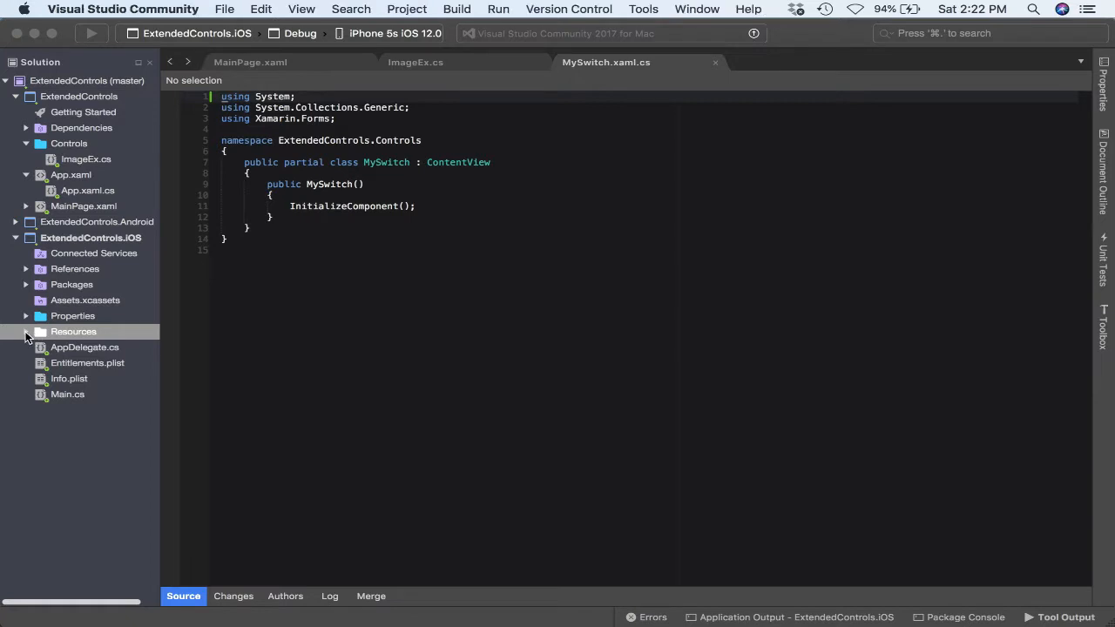
pyautogui.click(26, 332)
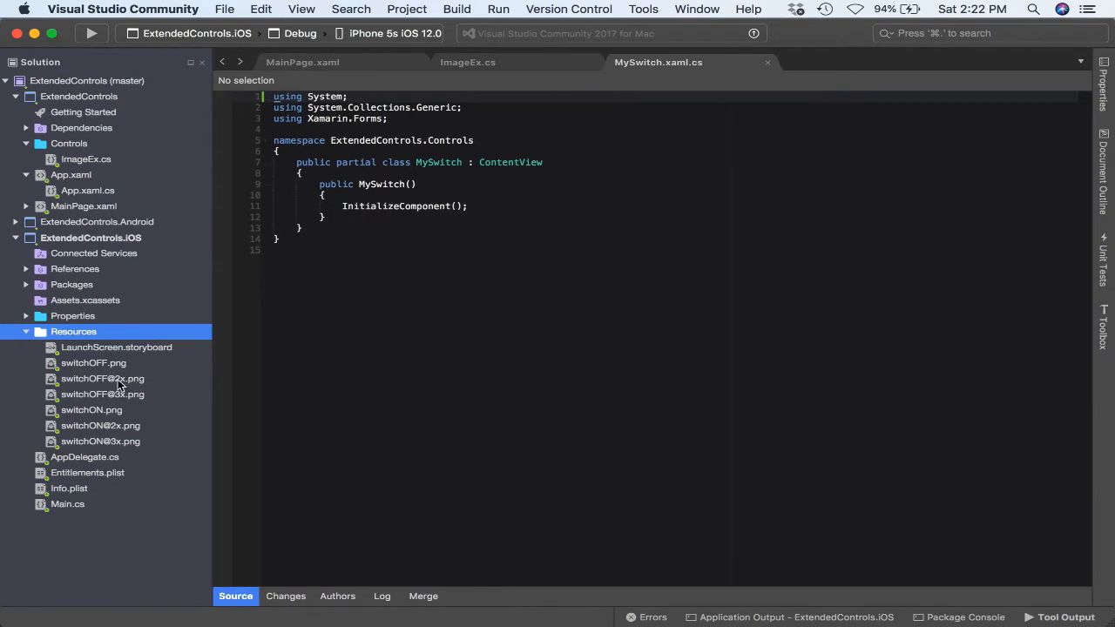
pyautogui.click(92, 410)
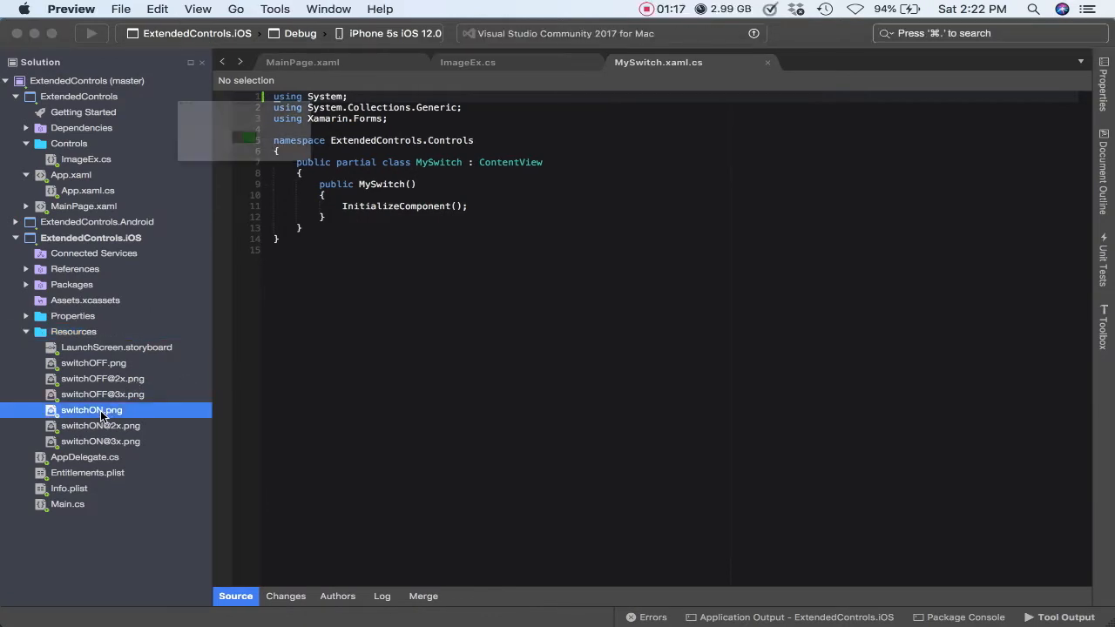
pyautogui.doubleClick(91, 410)
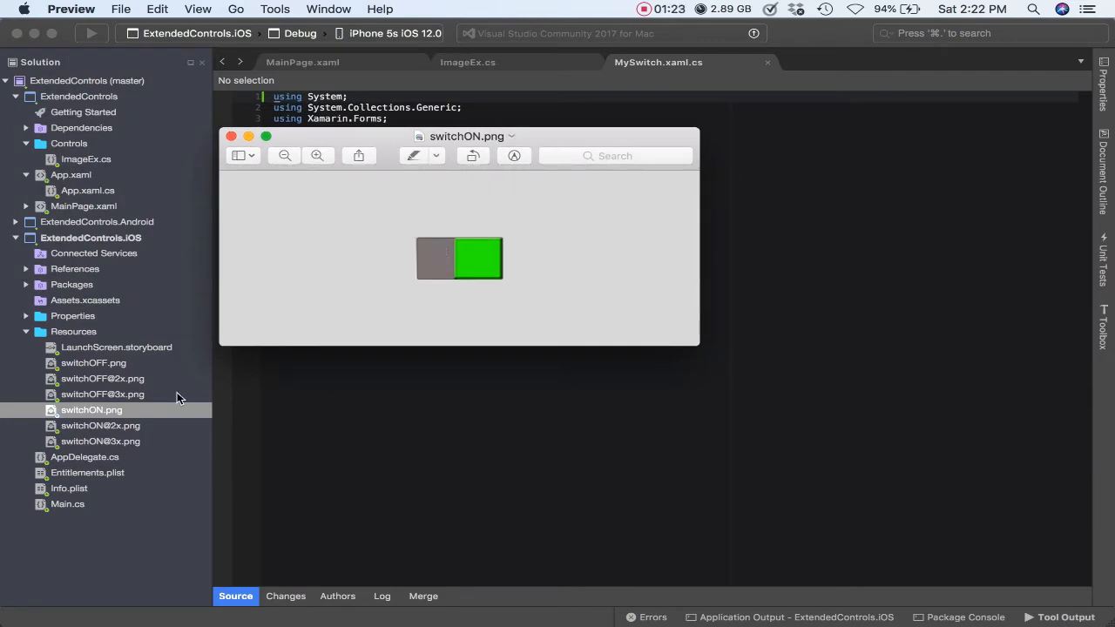
pyautogui.click(102, 394)
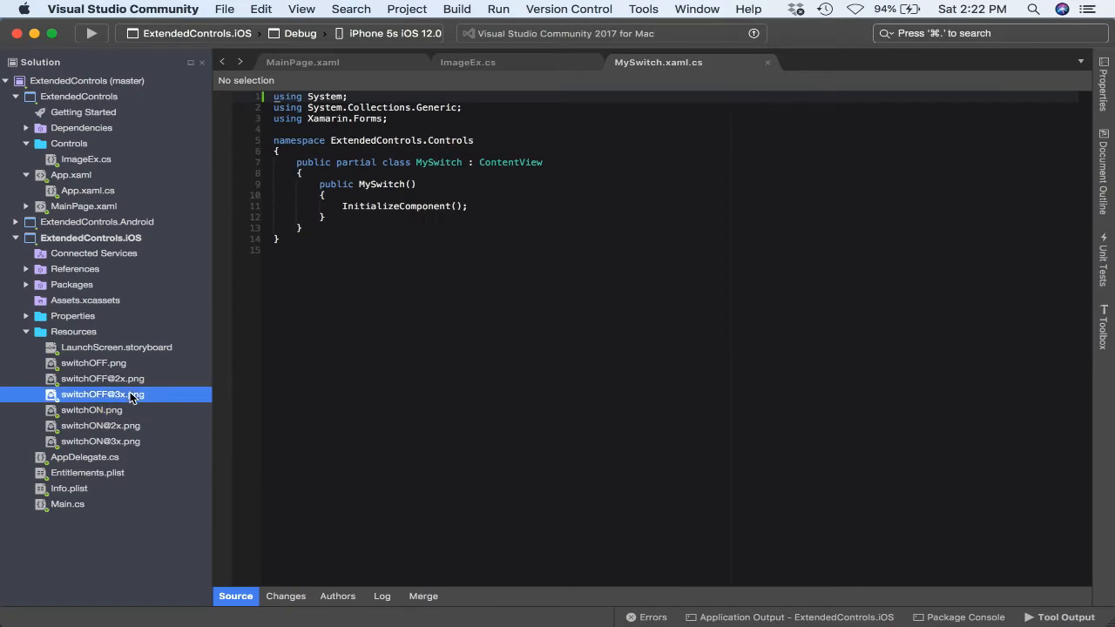
pyautogui.doubleClick(102, 394)
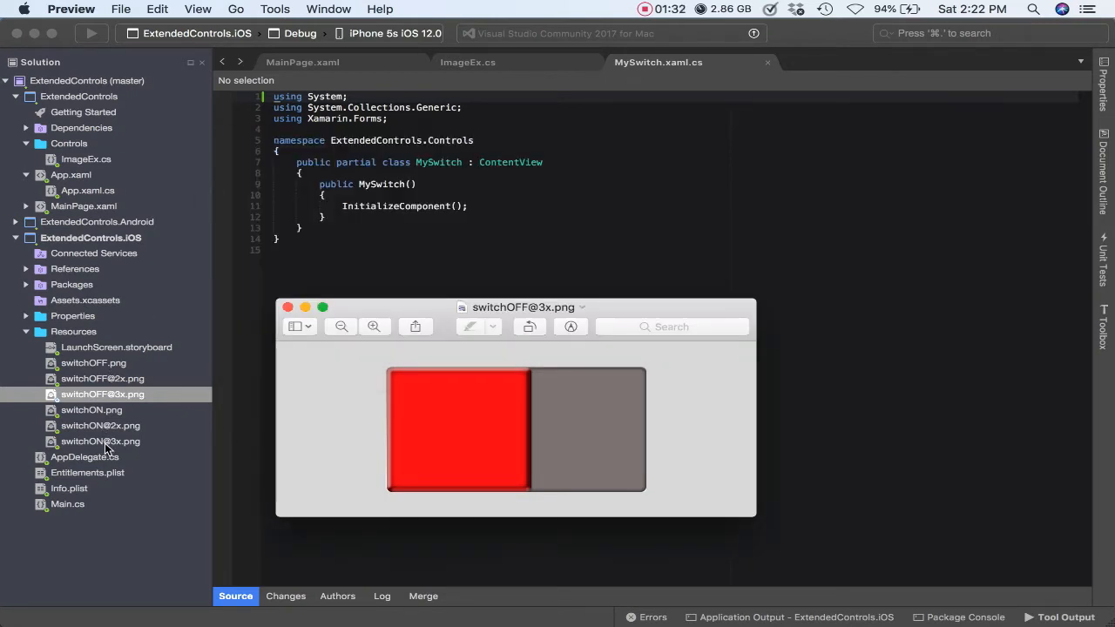
pyautogui.doubleClick(100, 441)
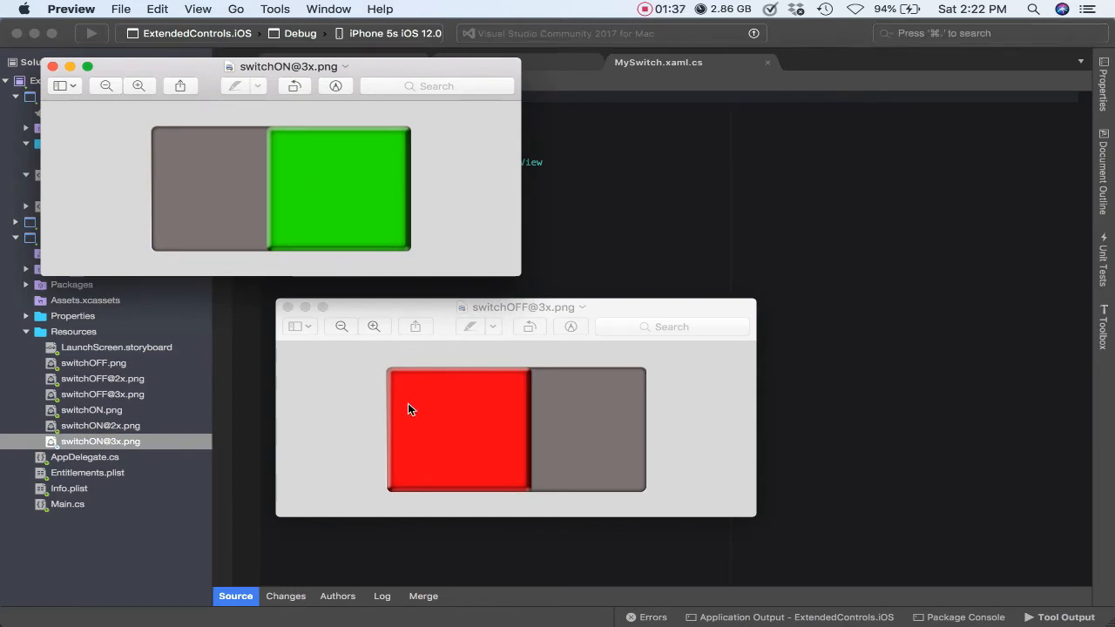
pyautogui.click(52, 66)
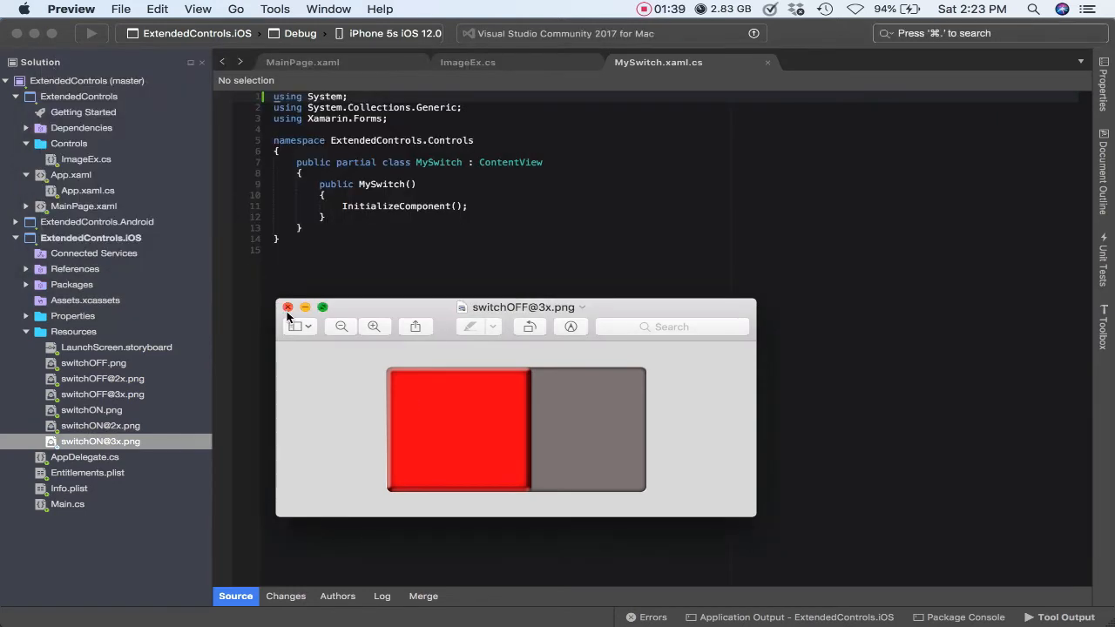
pyautogui.click(288, 306)
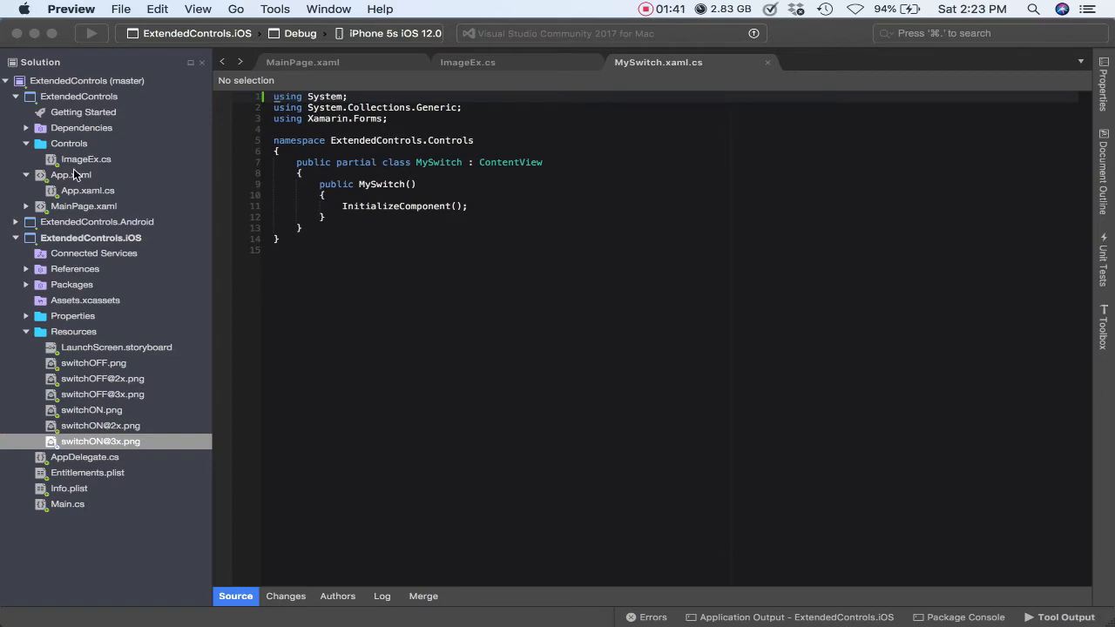
# Show ImageEx.cs scrolled to its AspectEx and RoundCornerOn enums, and collapse ExtendedControls.iOS
pyautogui.click(85, 159)
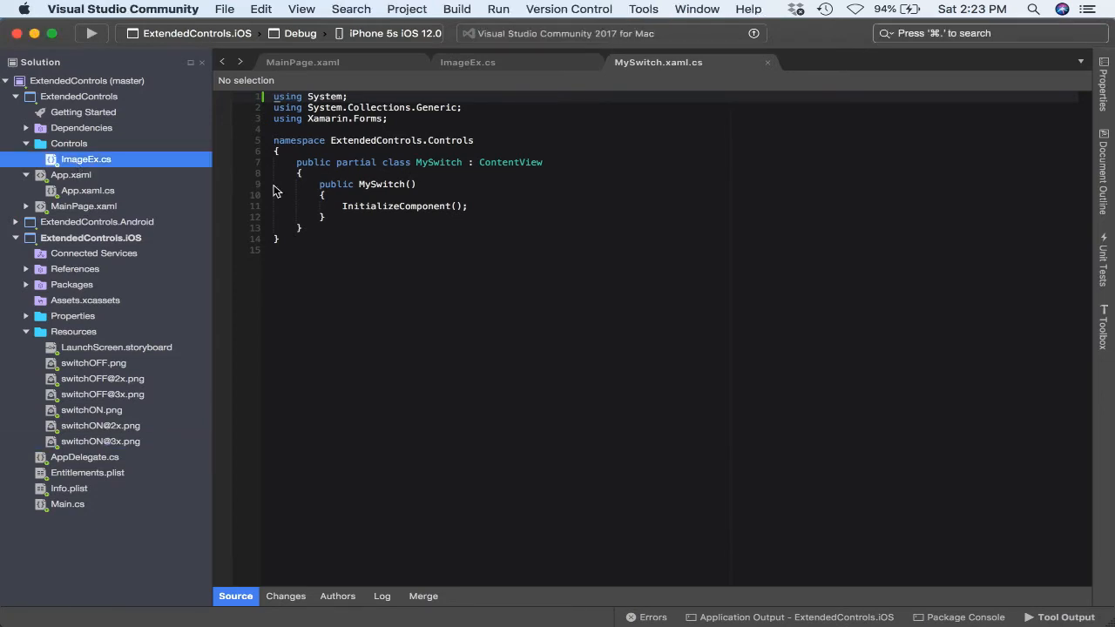
pyautogui.moveTo(332, 199)
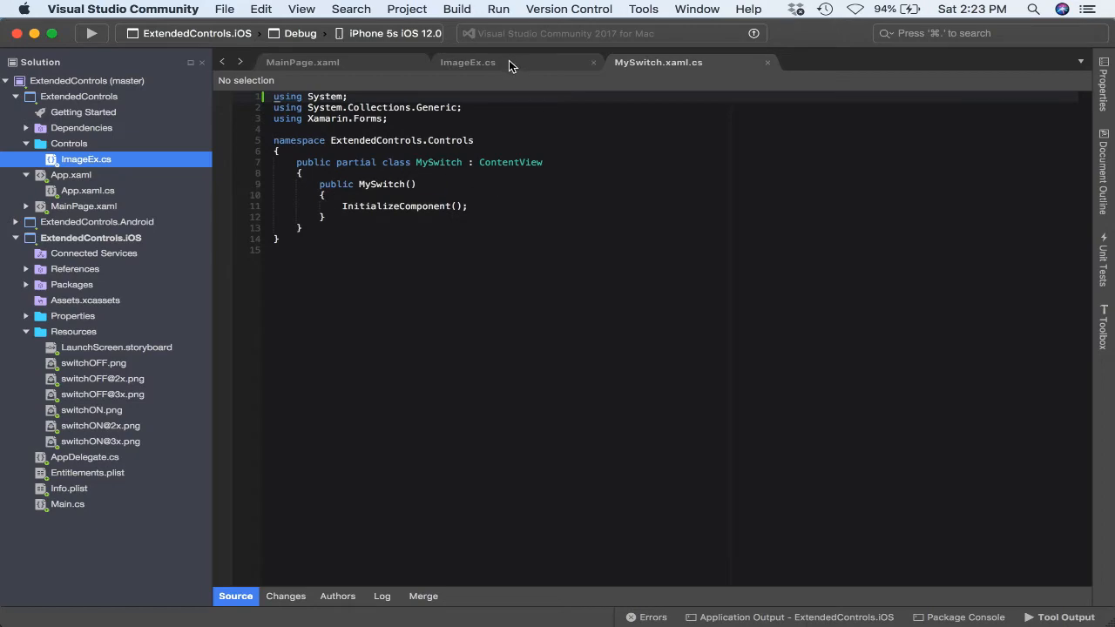
pyautogui.click(468, 62)
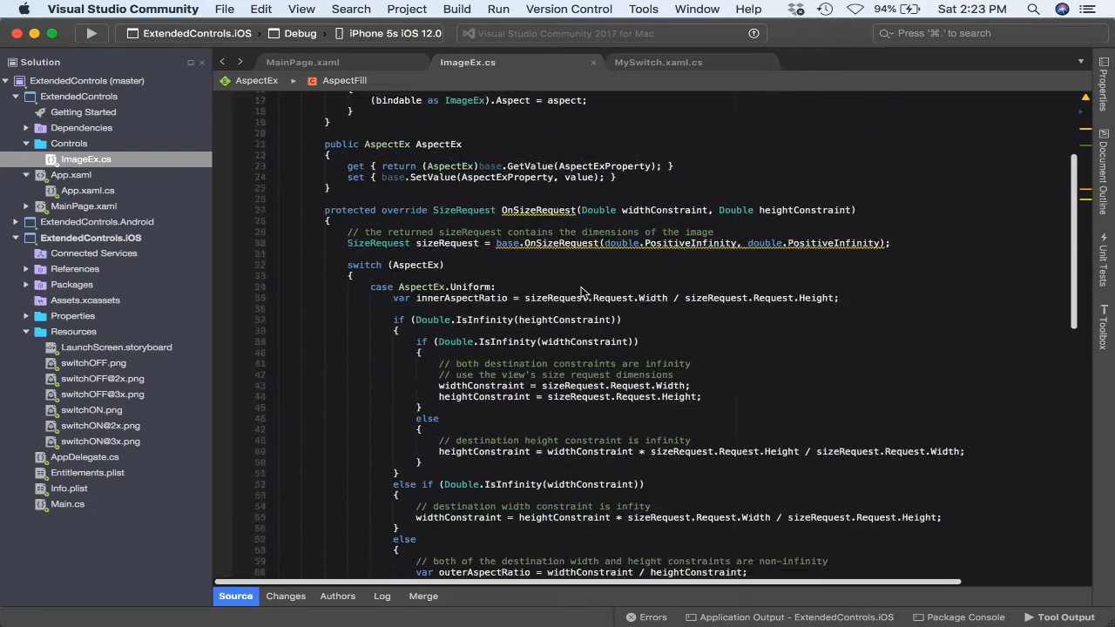
pyautogui.scroll(3)
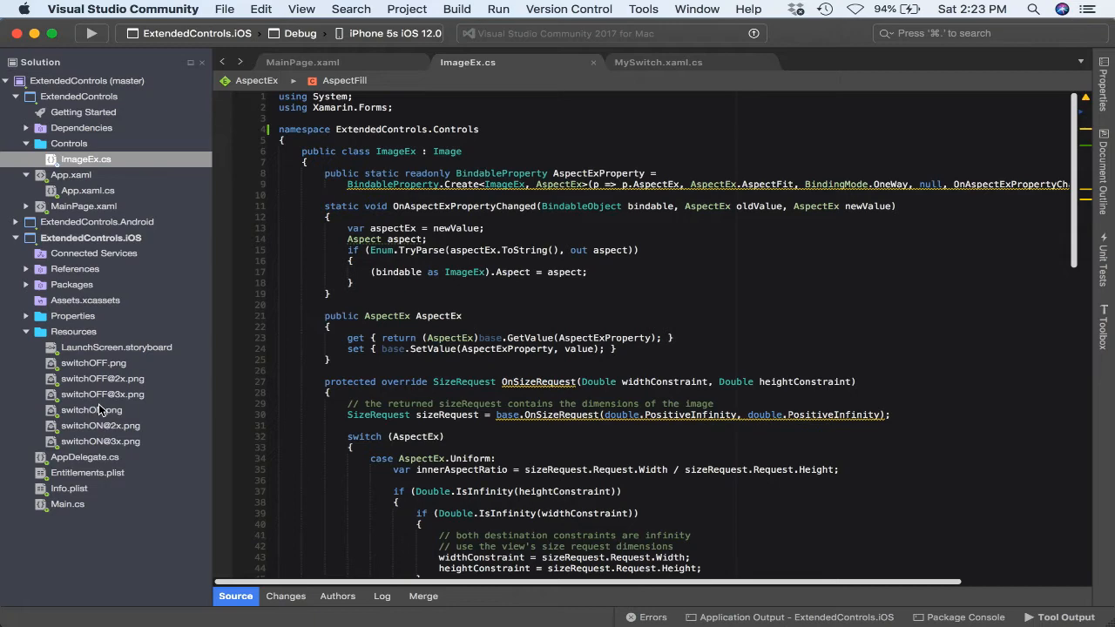
pyautogui.scroll(-3)
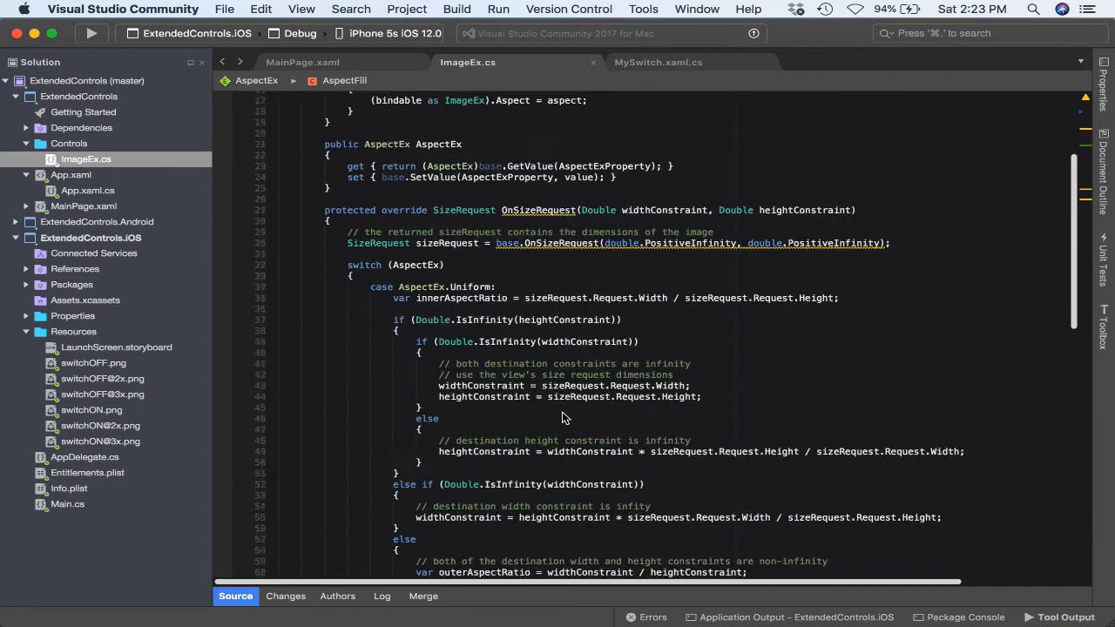
pyautogui.scroll(-3)
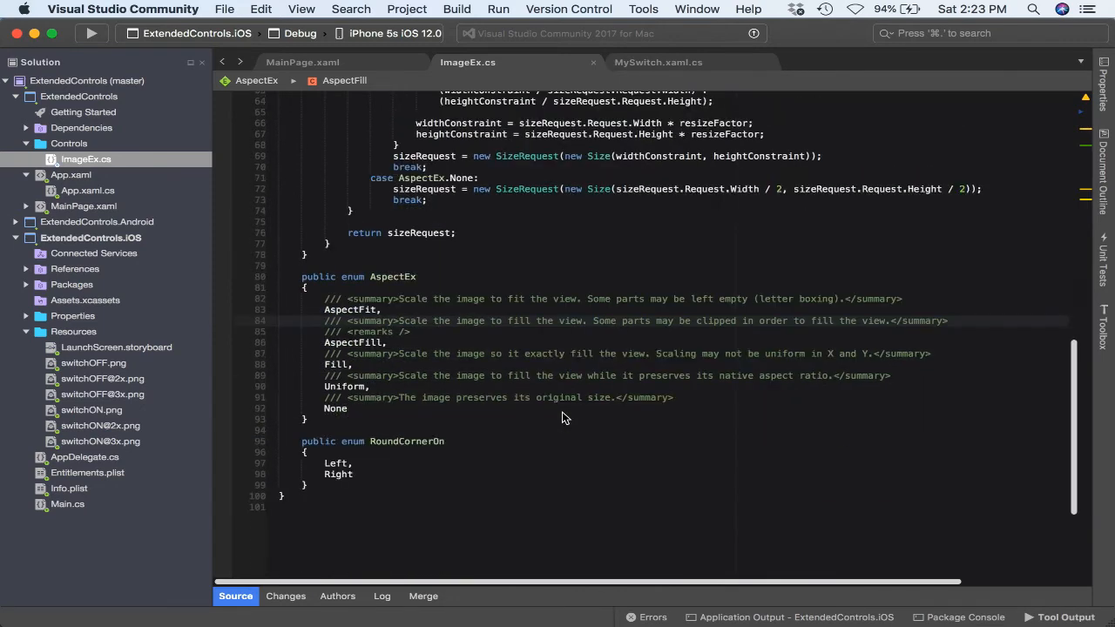
pyautogui.moveTo(631, 266)
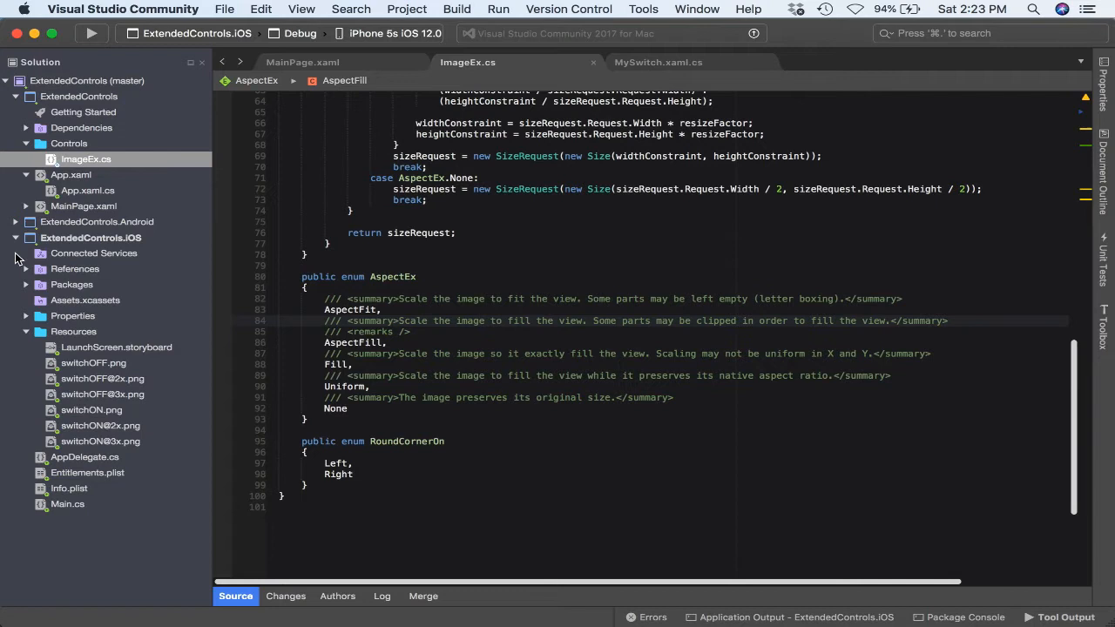
pyautogui.click(16, 237)
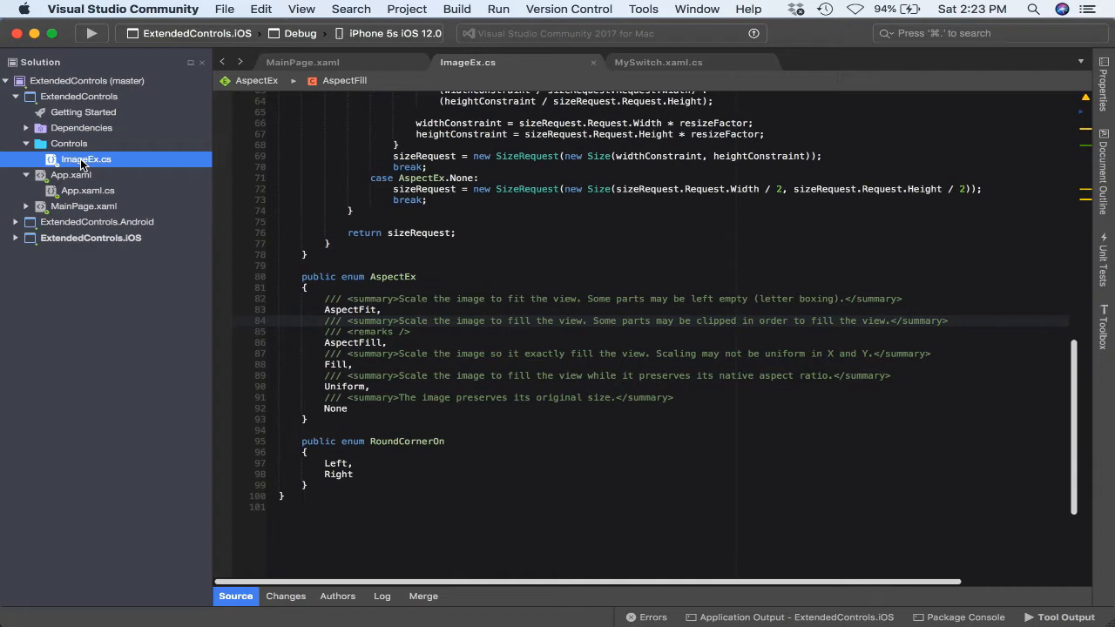
pyautogui.moveTo(85, 148)
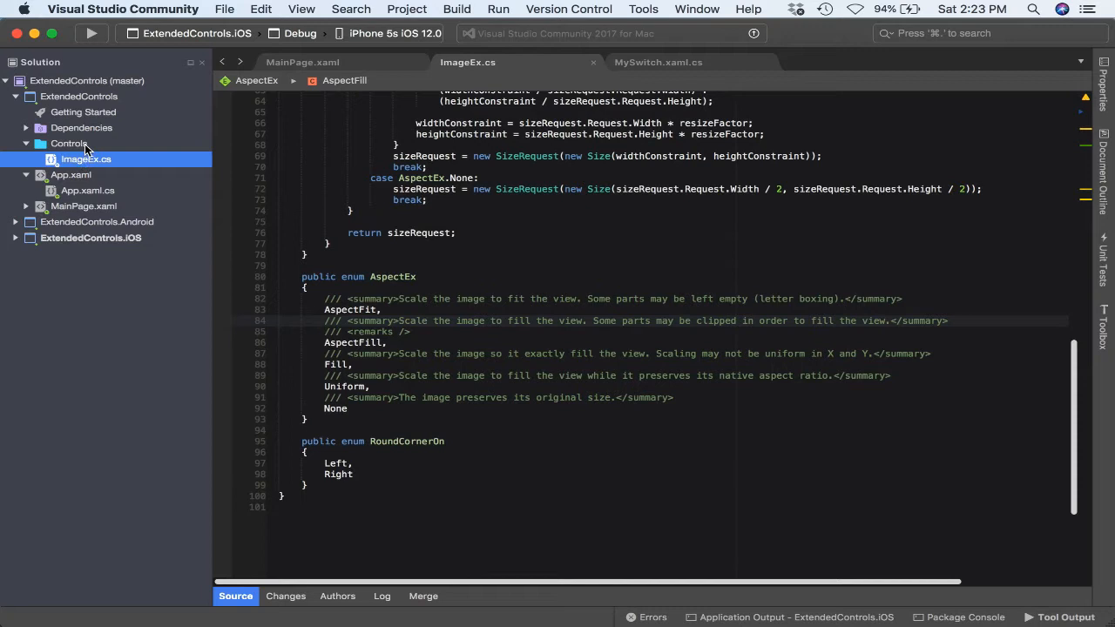
# Add a Forms ContentView XAML file named MySwitch to the Controls folder
pyautogui.rightClick(68, 143)
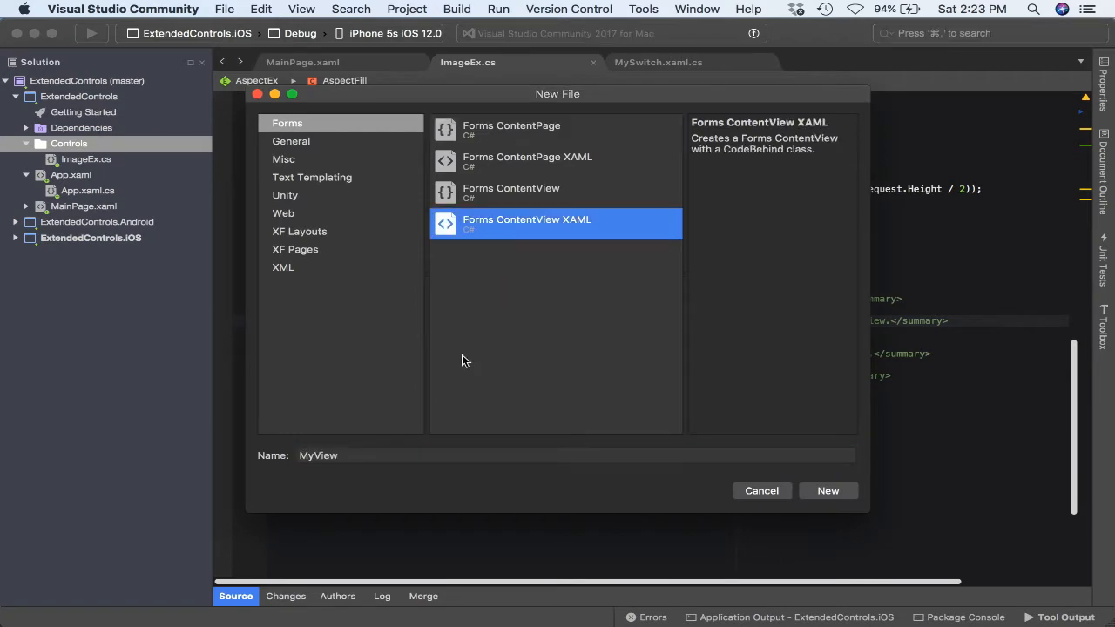
pyautogui.click(575, 455)
pyautogui.write('Switch')
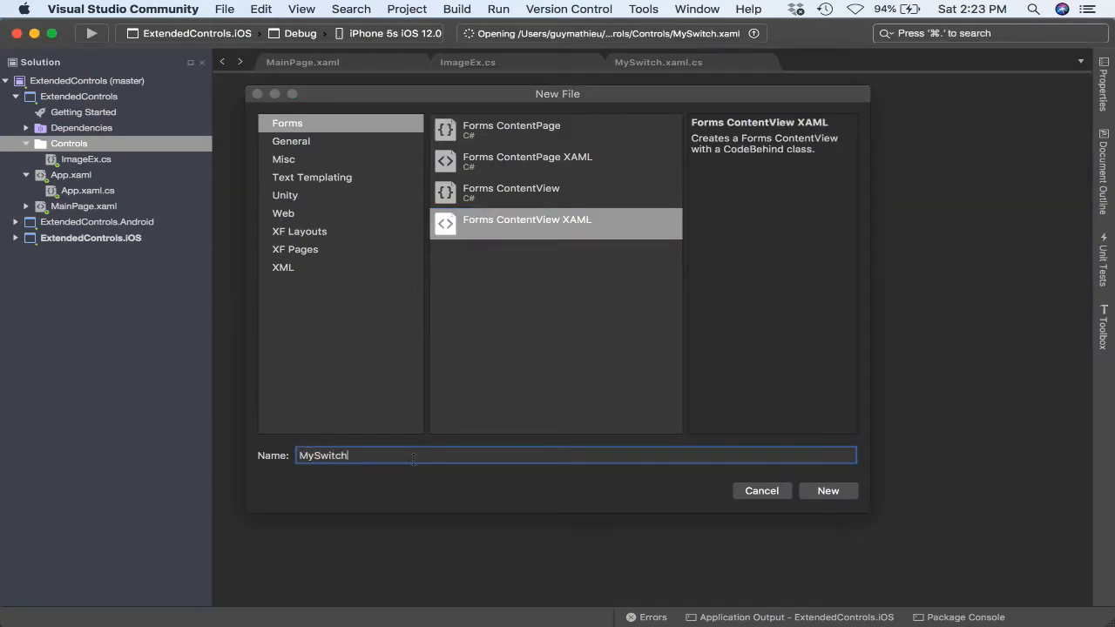
pyautogui.click(828, 490)
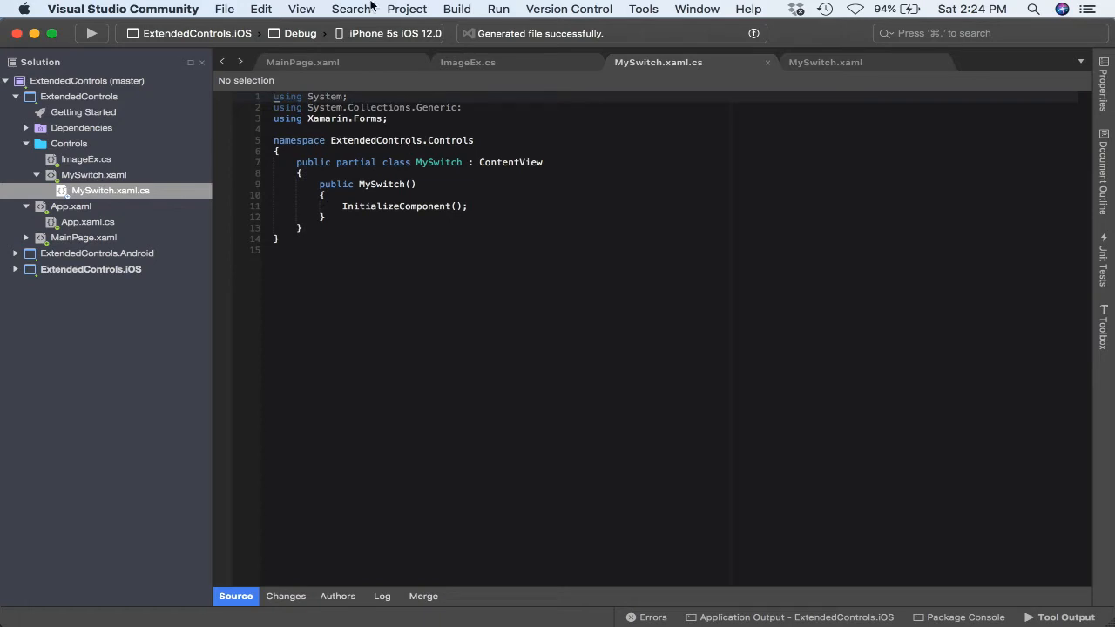
# In MySwitch.xaml, add xmlns:control="clr-namespace:ExtendedControls.Controls" to the ContentView
pyautogui.click(824, 62)
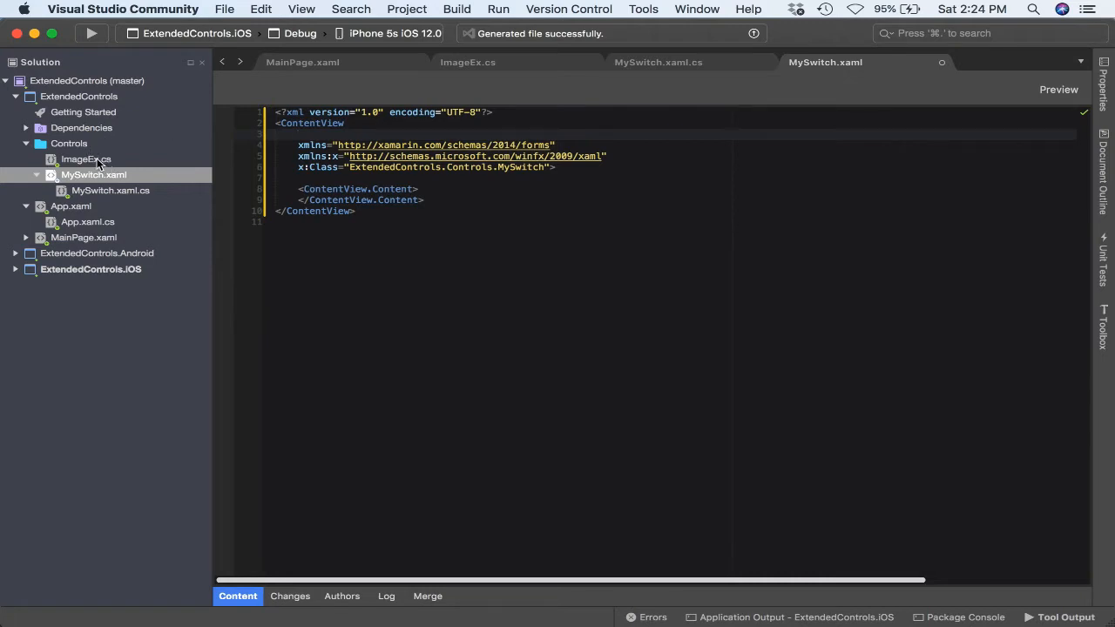
pyautogui.moveTo(288, 145)
pyautogui.write('xmlns:control="')
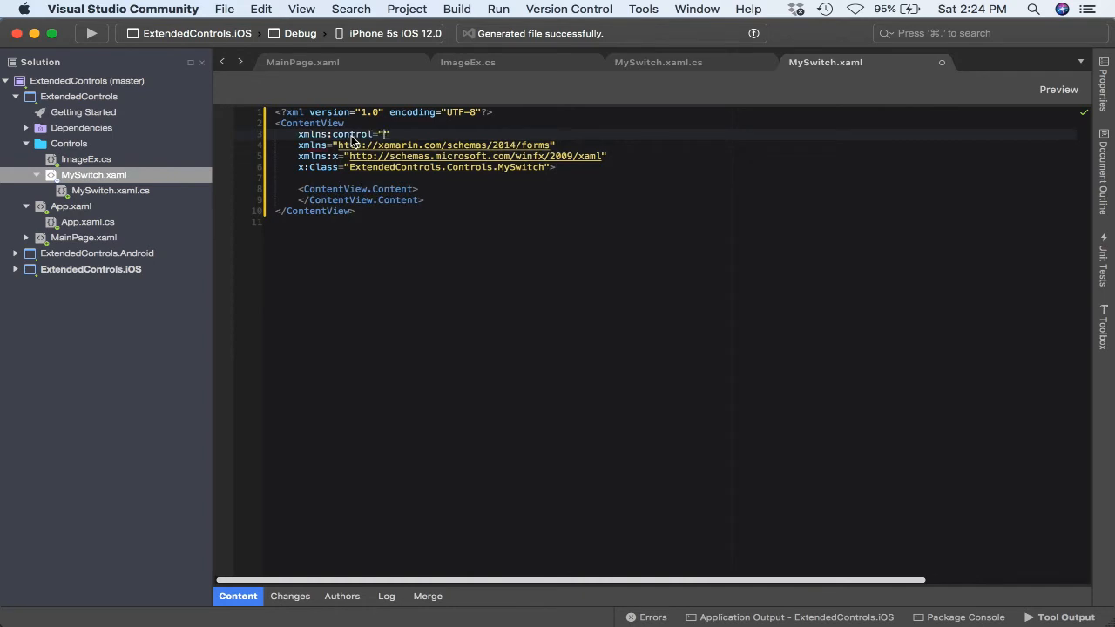
pyautogui.write('clr-ns')
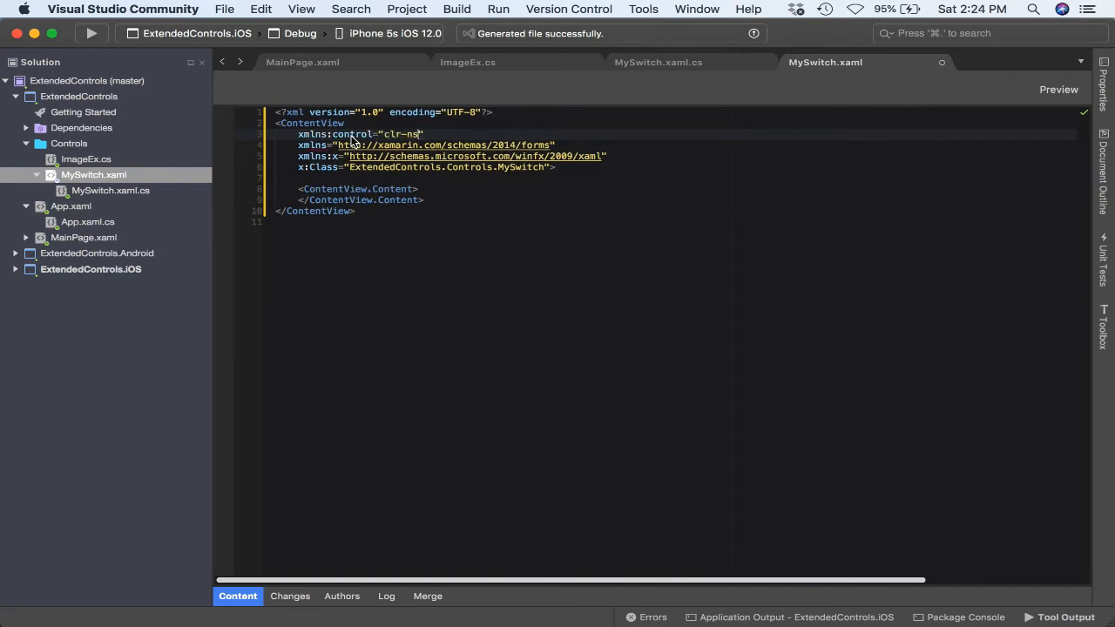
pyautogui.write('amespace')
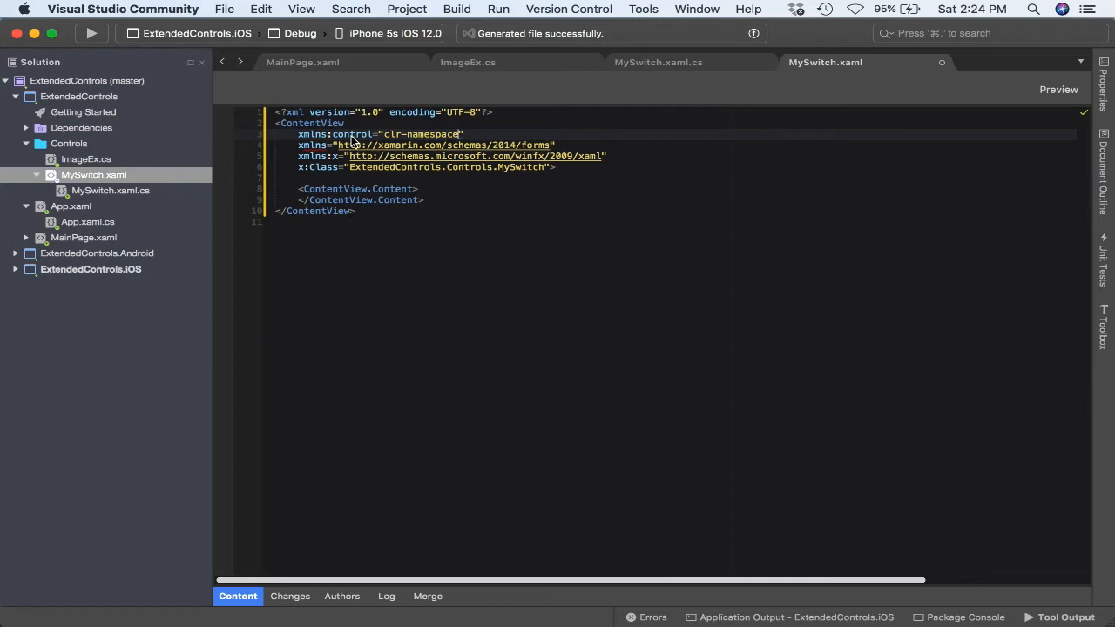
pyautogui.write('ExtendedControls')
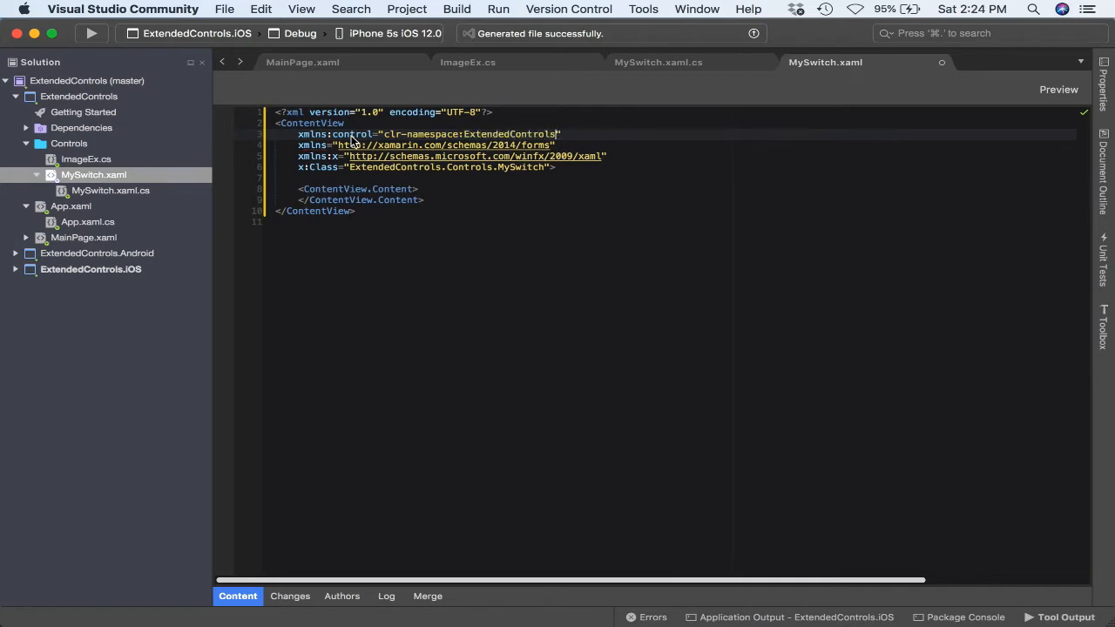
pyautogui.write('.Controls')
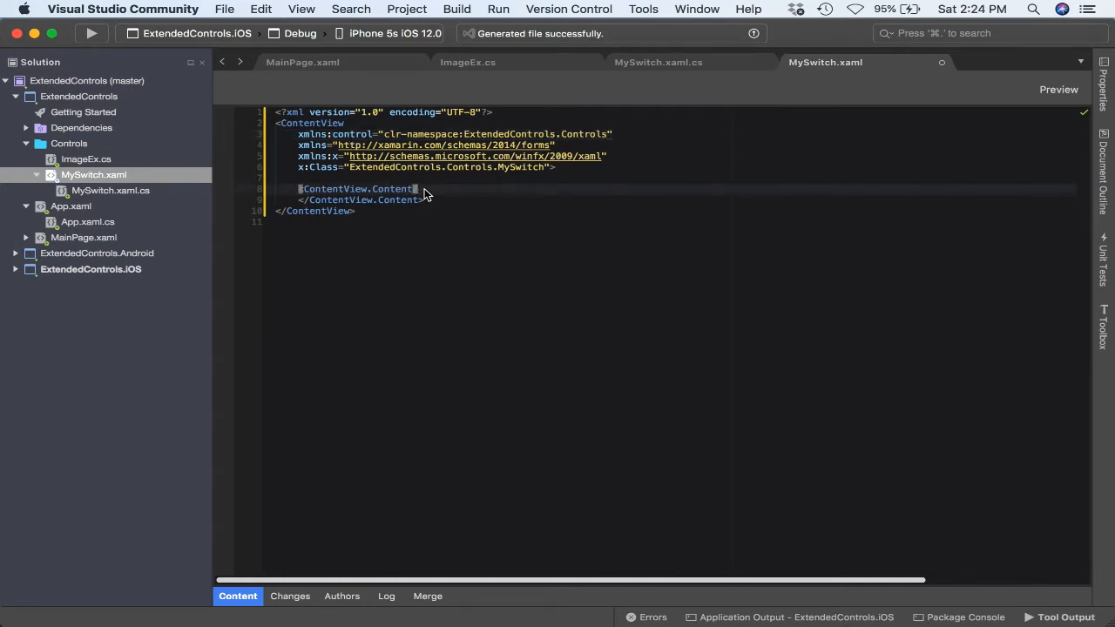
# Nest a StackLayout, a RelativeLayout and a Label with empty Text in MySwitch's content
pyautogui.press('Return')
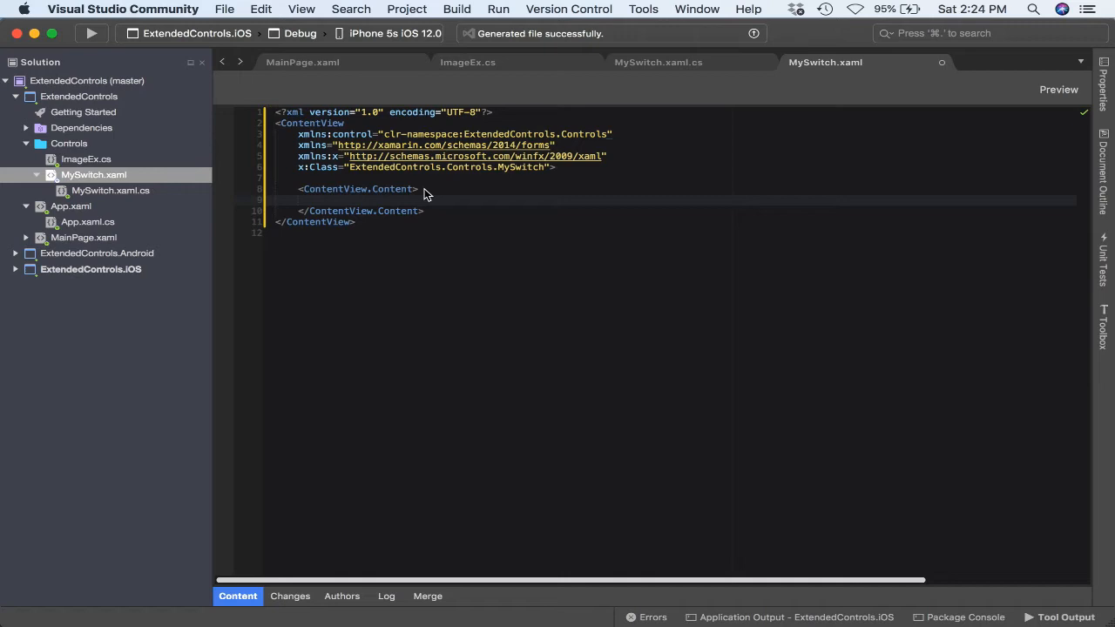
pyautogui.write('<t')
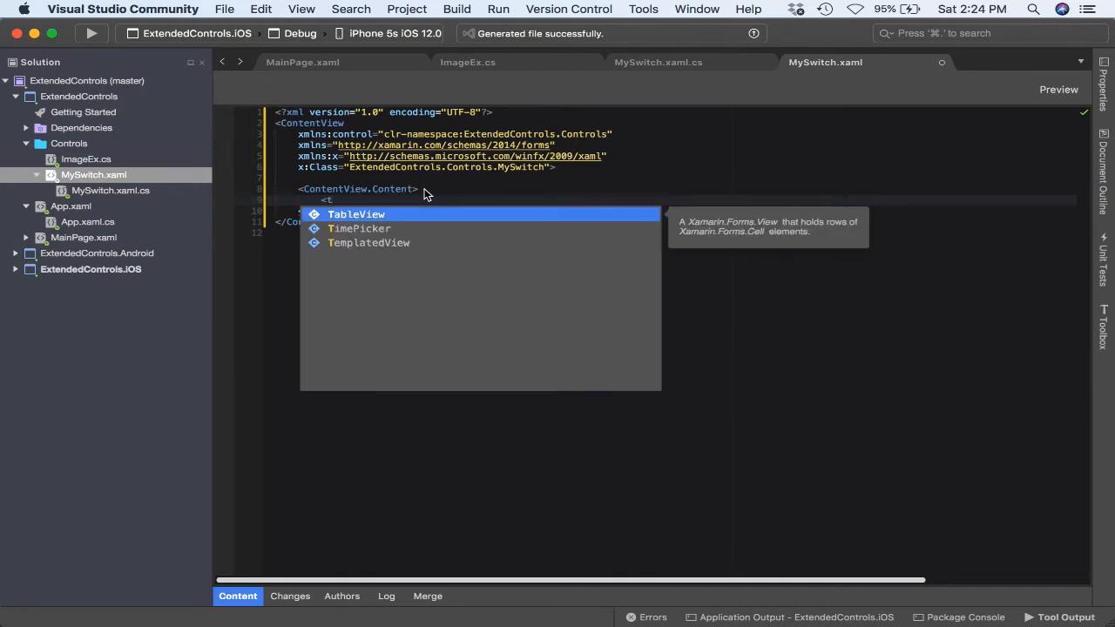
pyautogui.write('StackLayout>')
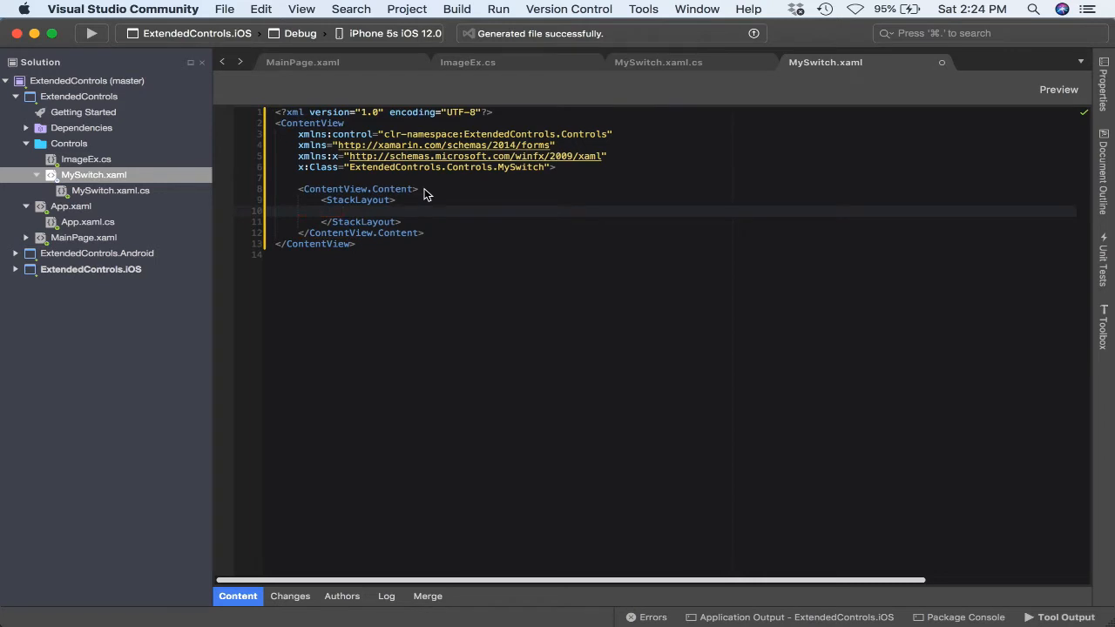
pyautogui.write('<RelativeLayout></RelativeLayout>')
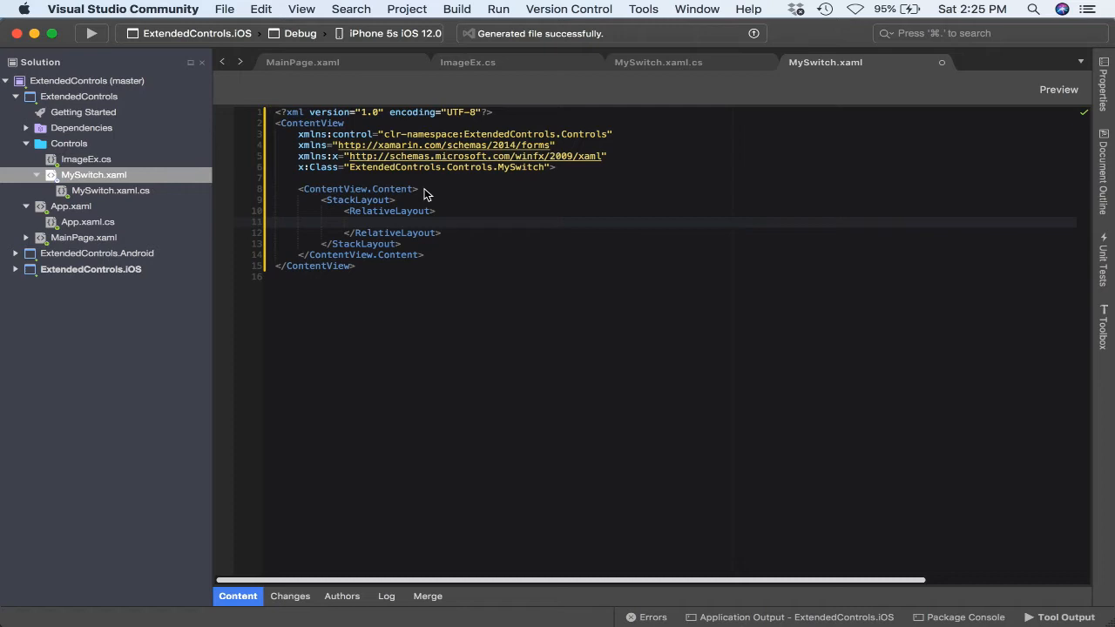
pyautogui.click(366, 221)
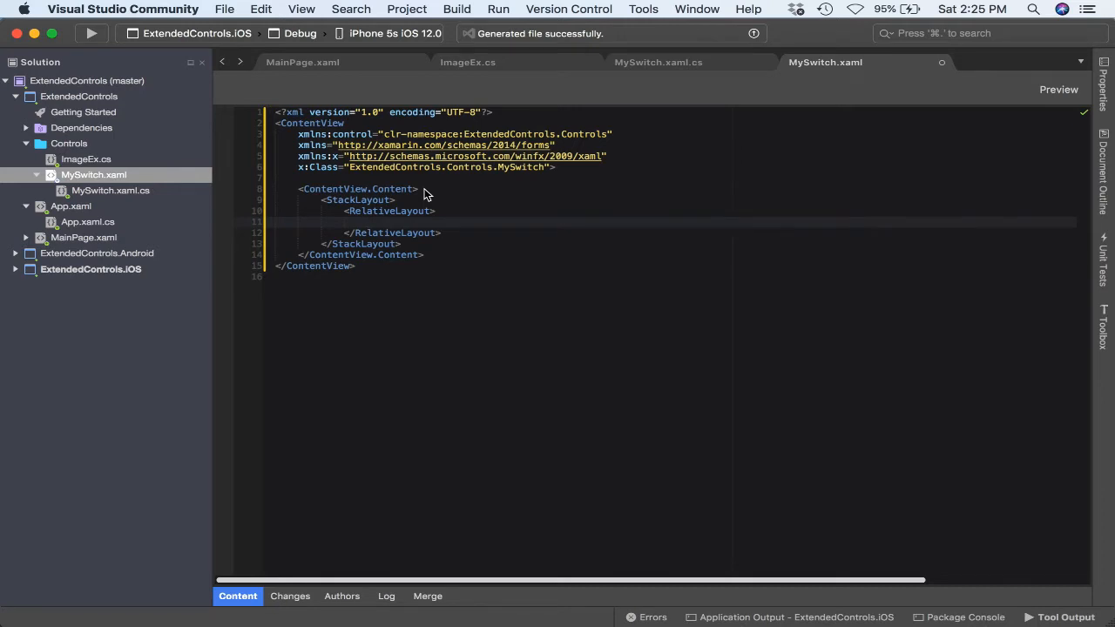
pyautogui.write('<Label')
pyautogui.write('Text=""')
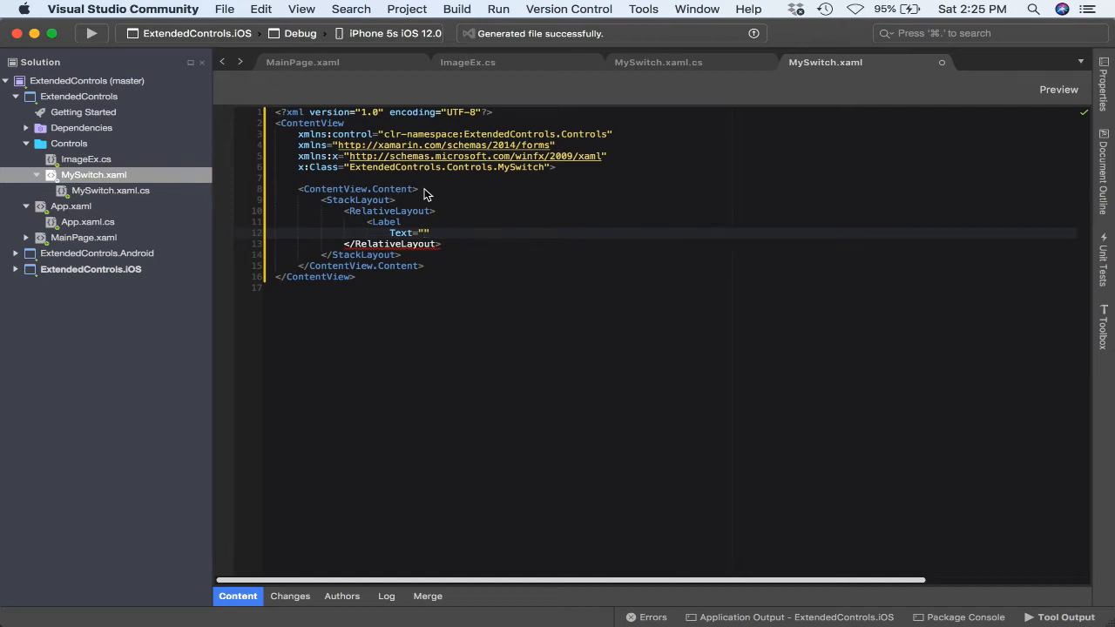
# Set the Label's Text to "This is my label"
pyautogui.click(420, 232)
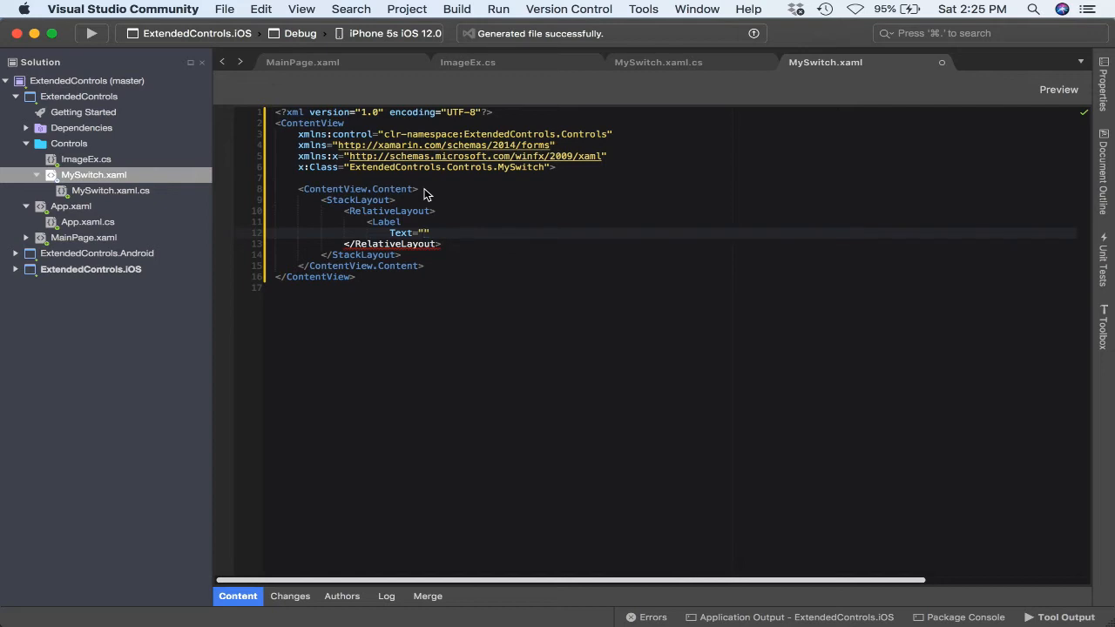
pyautogui.write('This is m')
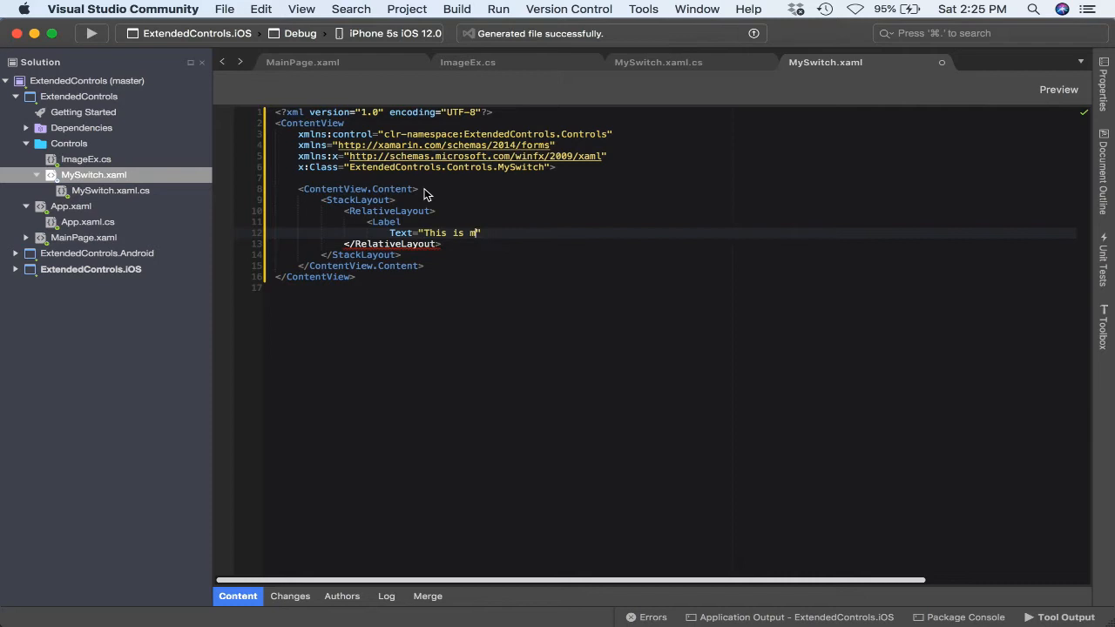
pyautogui.write('y label')
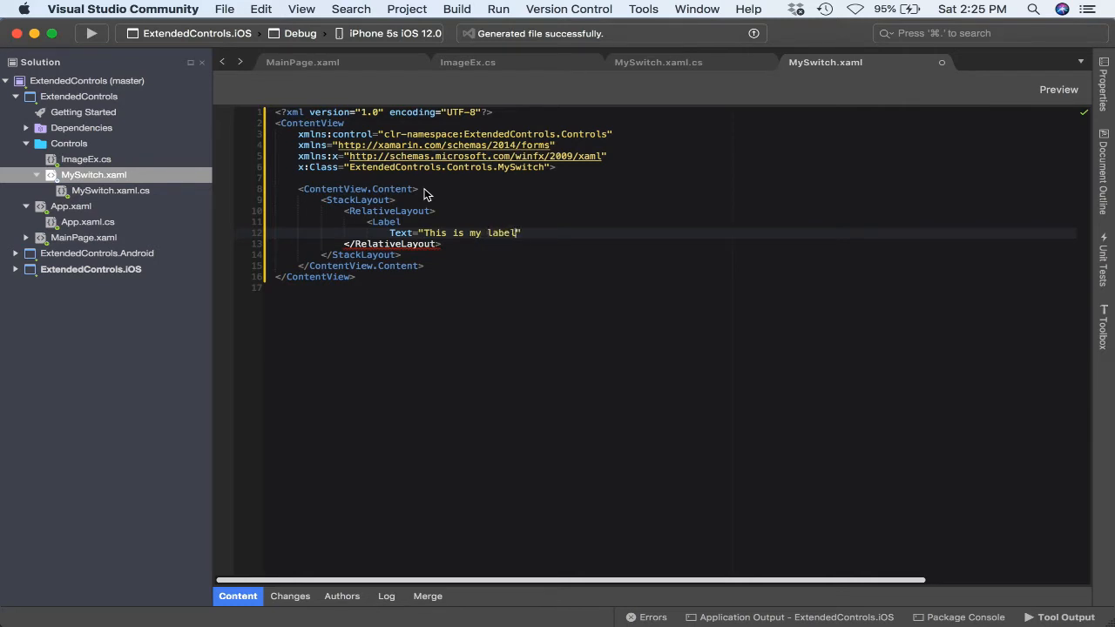
# Name the Label _label and set VerticalTextAlignment to End, adding blank lines below
pyautogui.write('x:Name="')
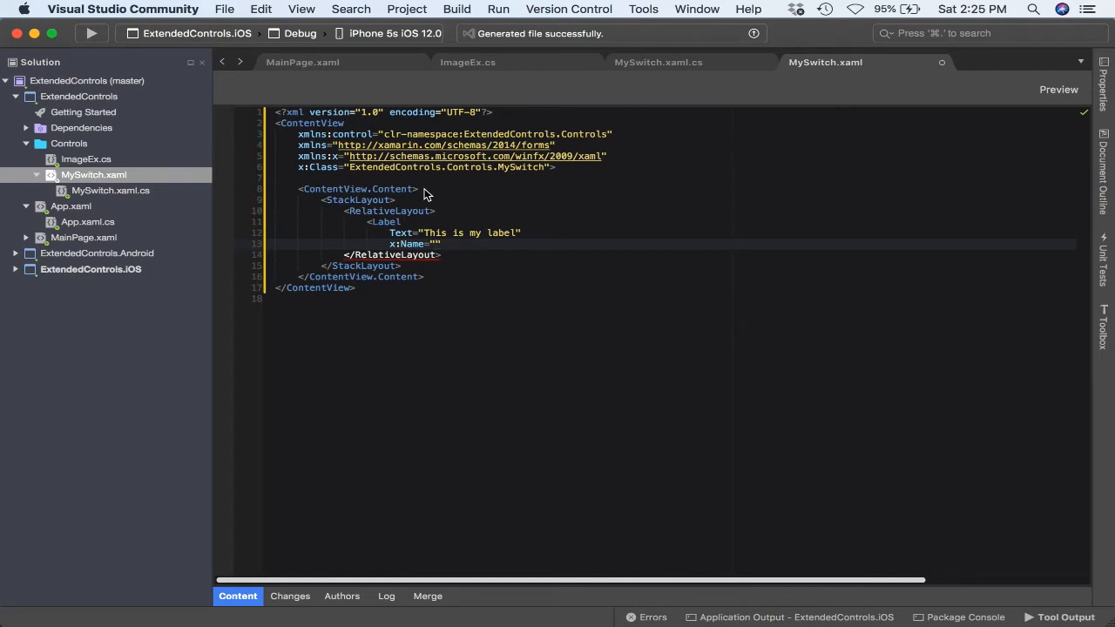
pyautogui.write('_label')
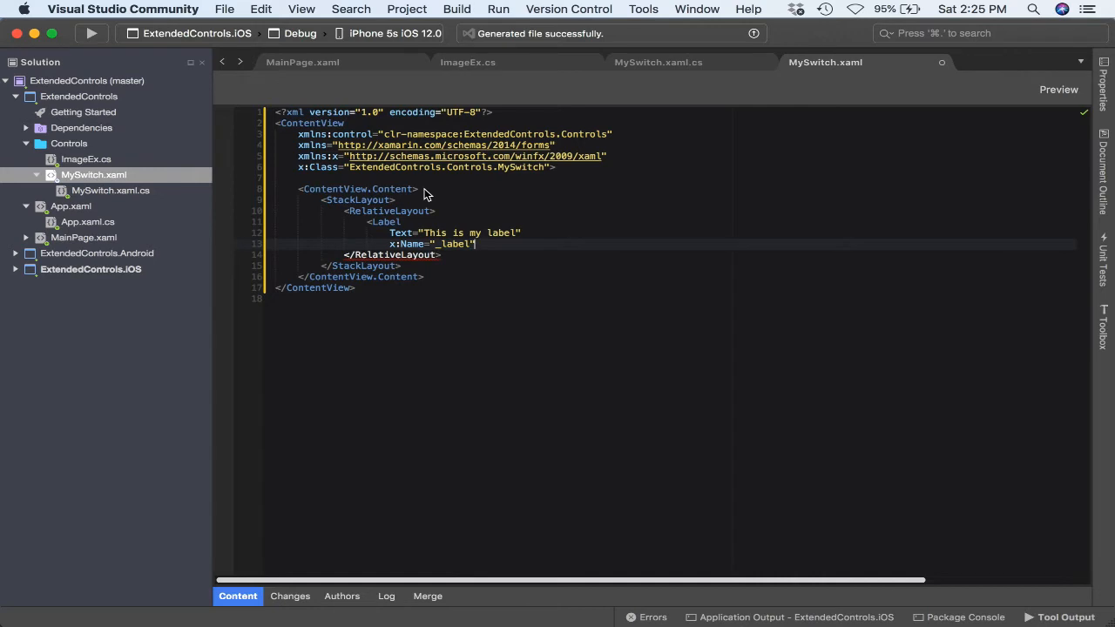
pyautogui.write('ver')
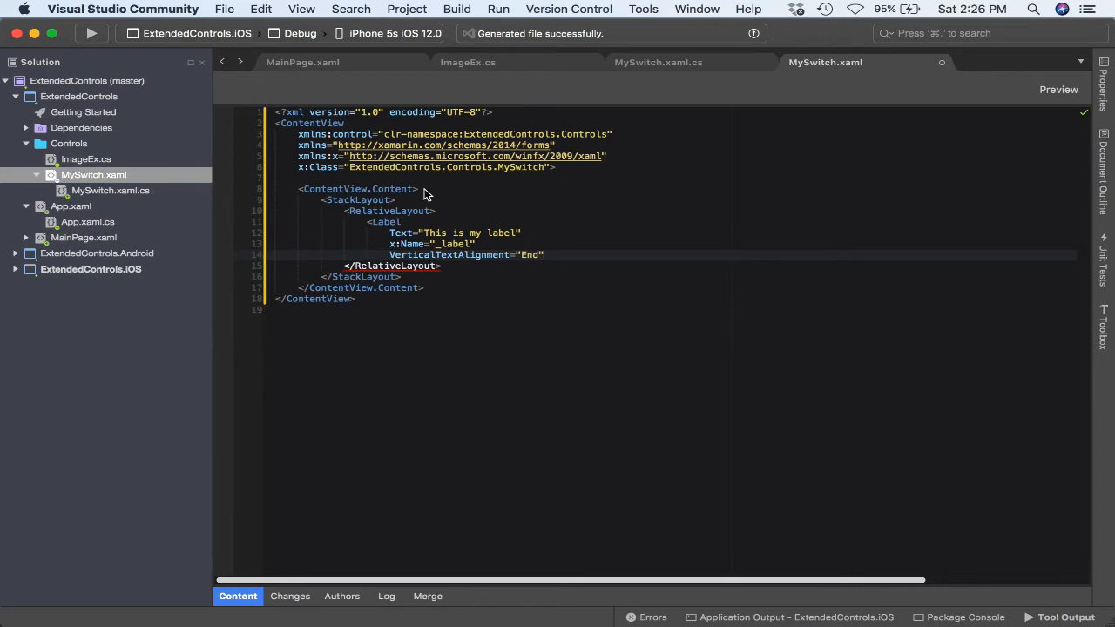
pyautogui.press('Return')
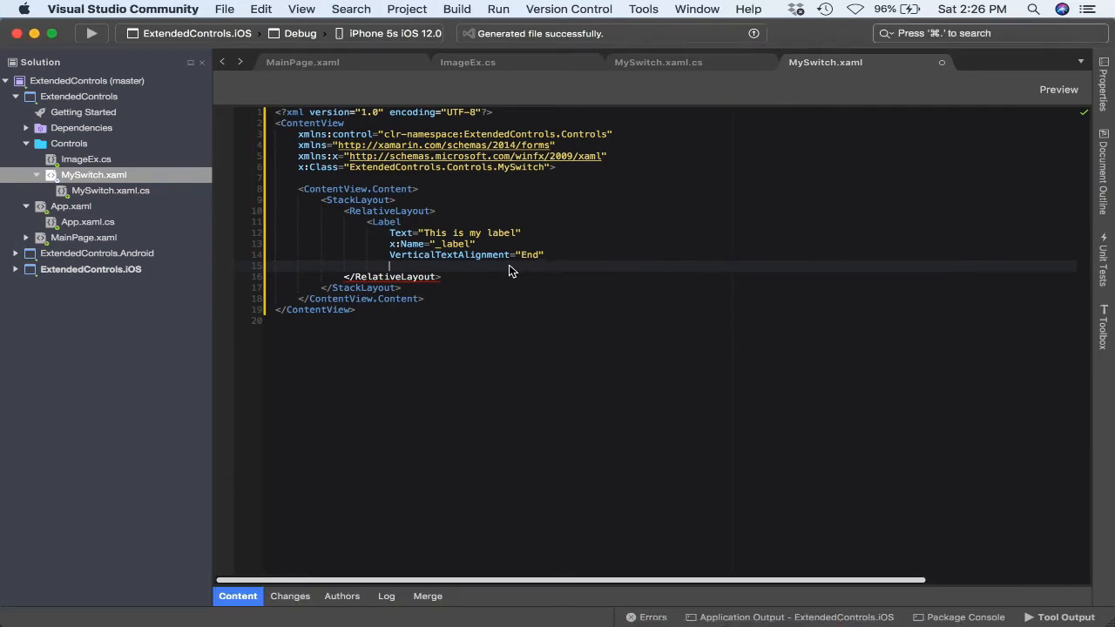
pyautogui.press('Return')
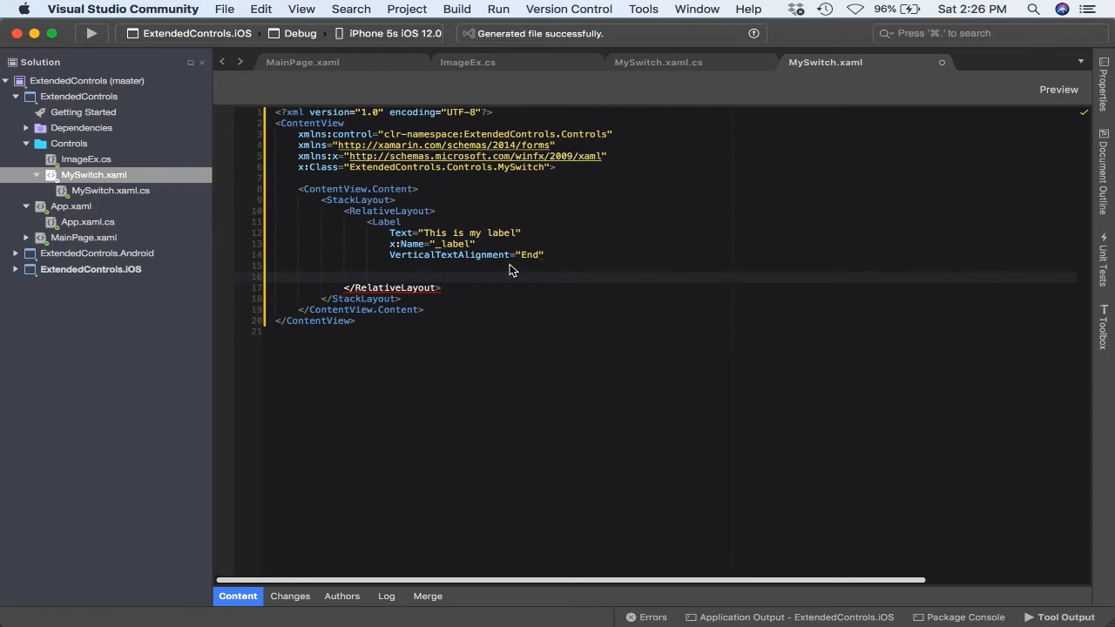
pyautogui.click(389, 276)
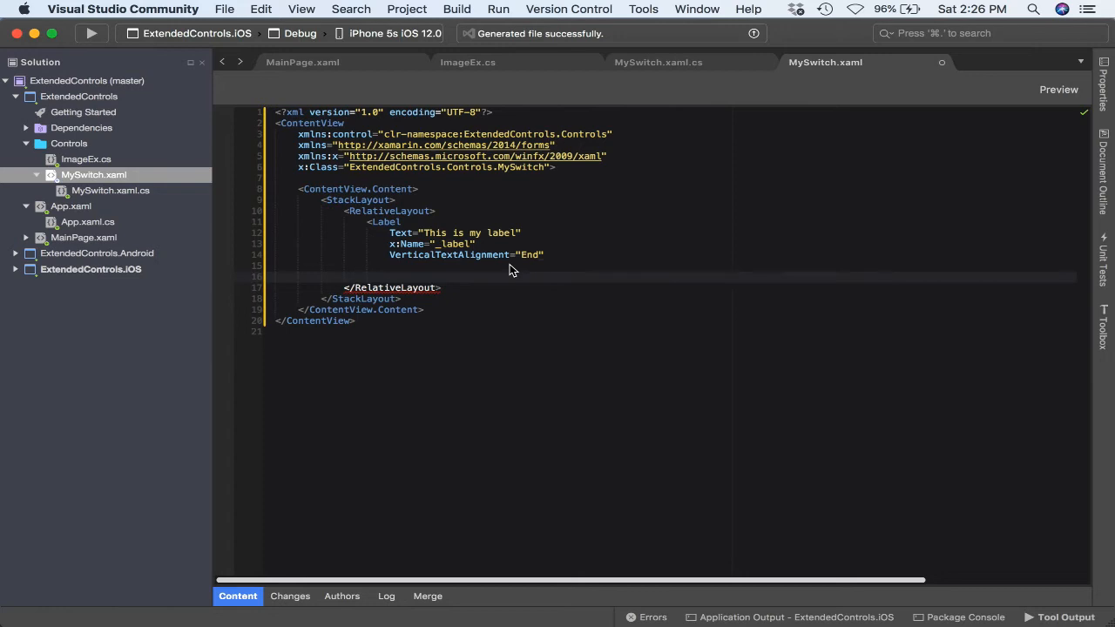
pyautogui.click(390, 276)
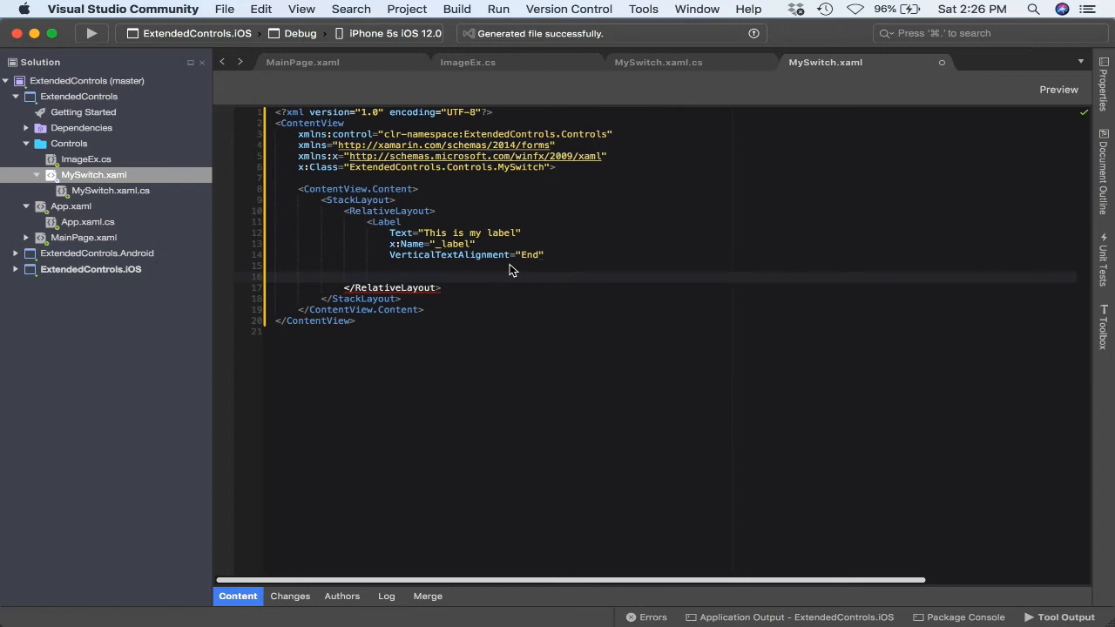
# Give the Label a RelativeLayout.WidthConstraint of parent Width with Factor 0.76
pyautogui.click(390, 276)
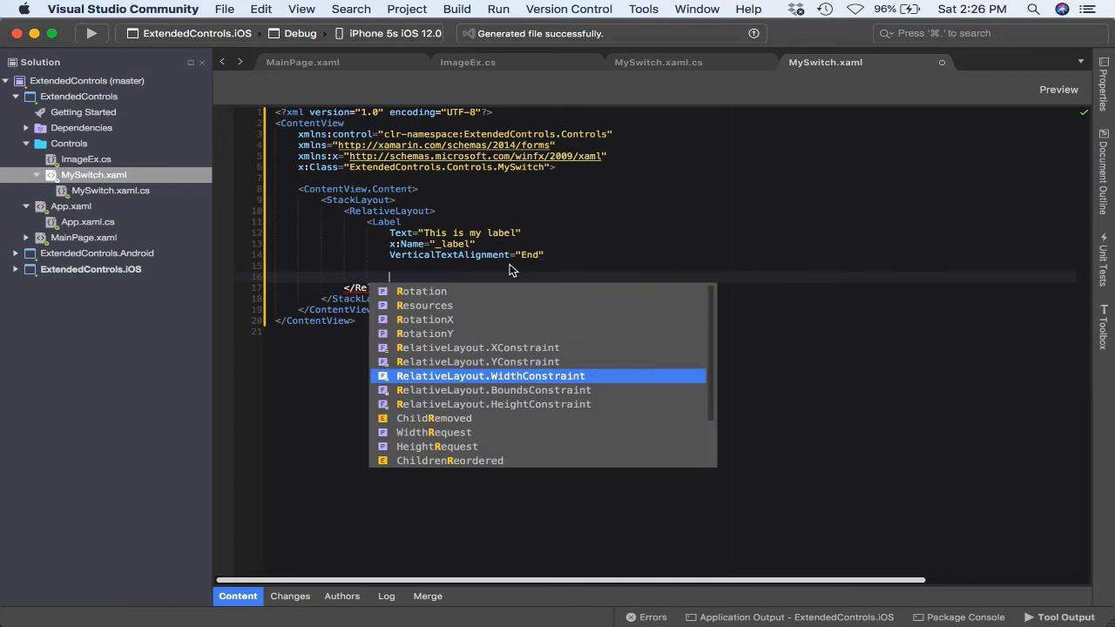
pyautogui.write('RelativeLayout.WidthConstraint="{ConstraintExpression Type=RelativeToParent,')
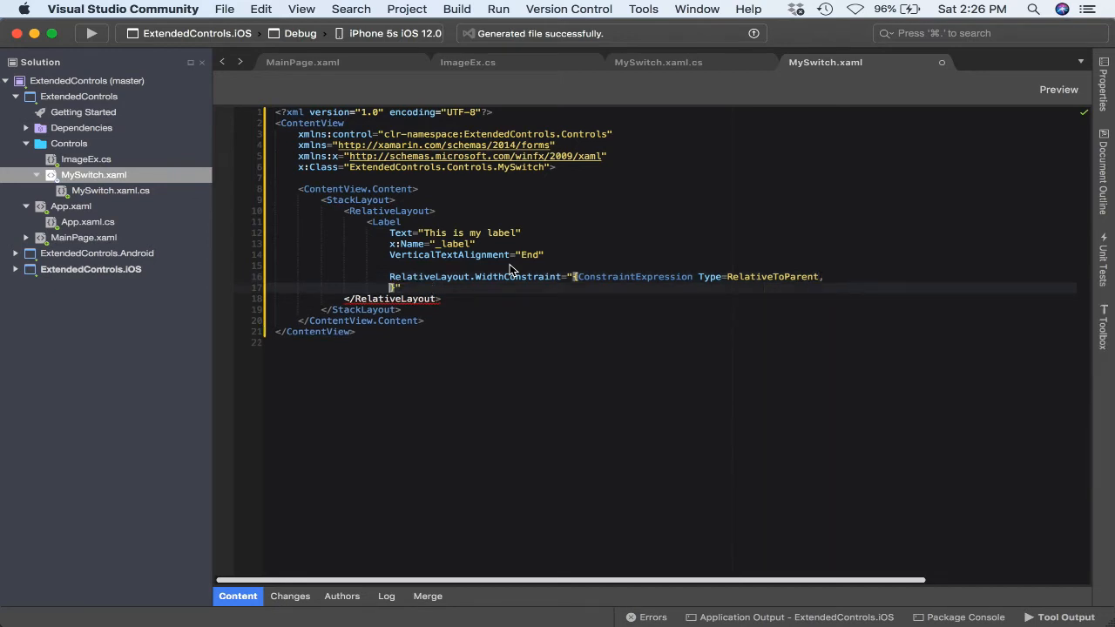
pyautogui.write('Property=')
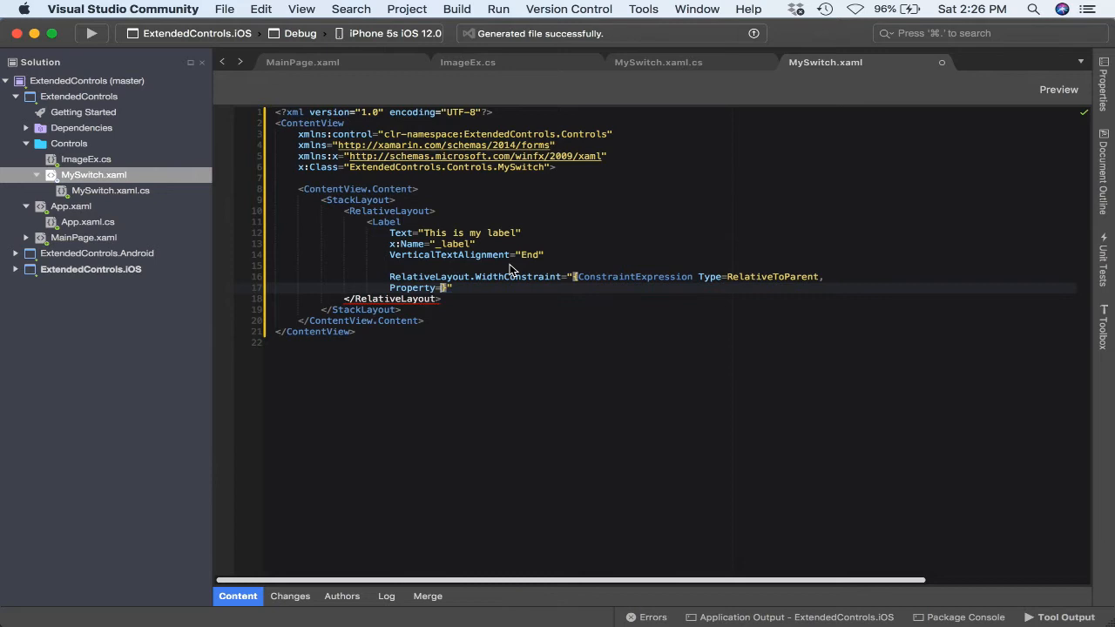
pyautogui.write('idth, Factor=0.')
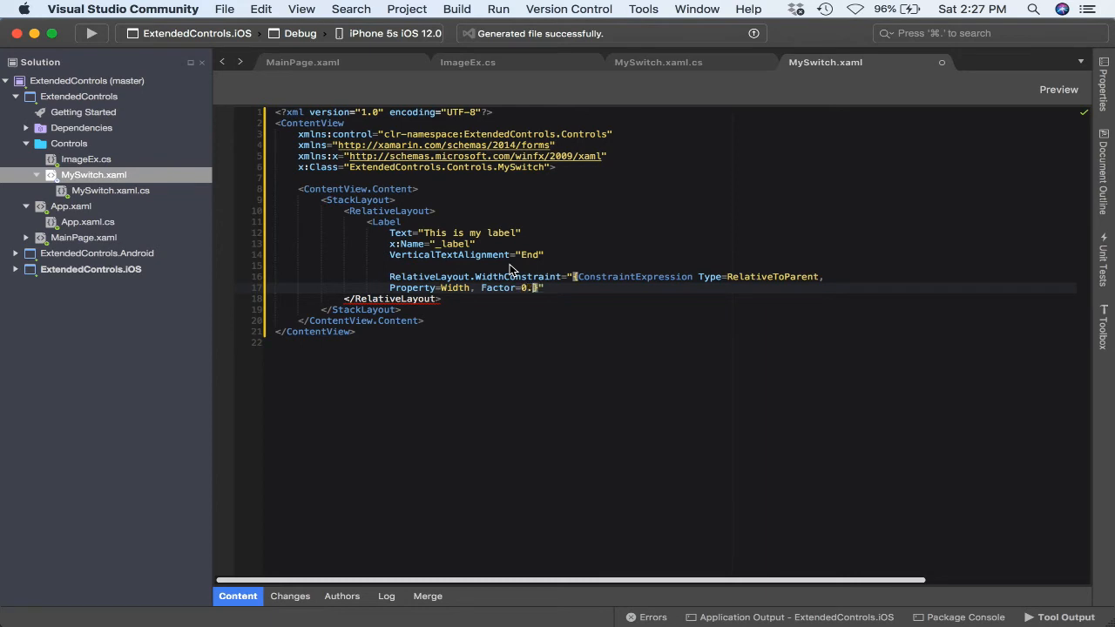
pyautogui.write('76')
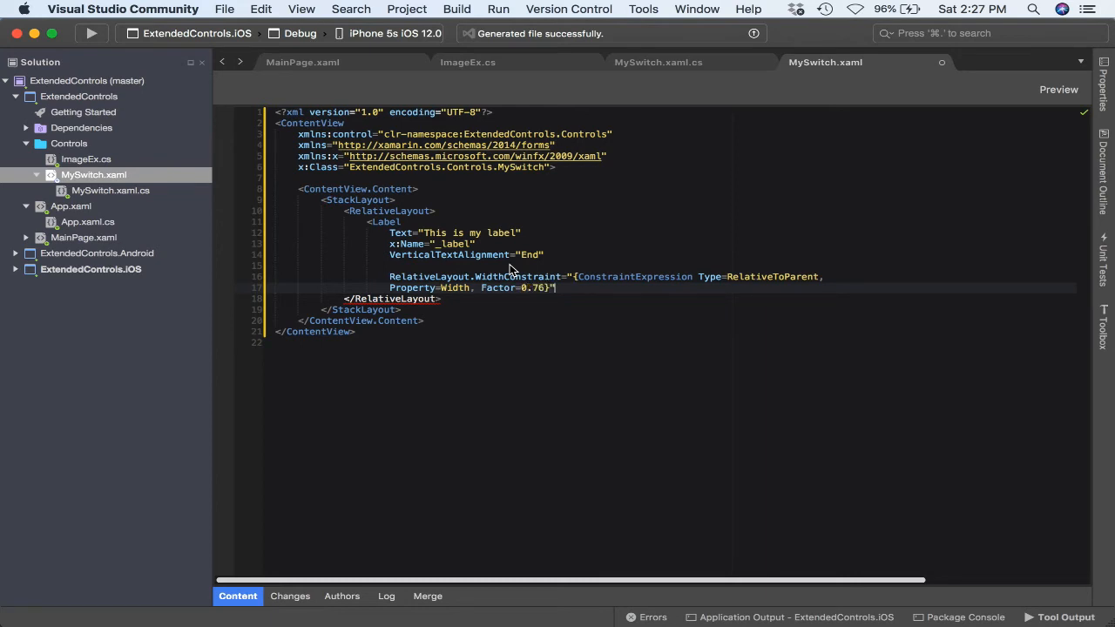
pyautogui.press('Return')
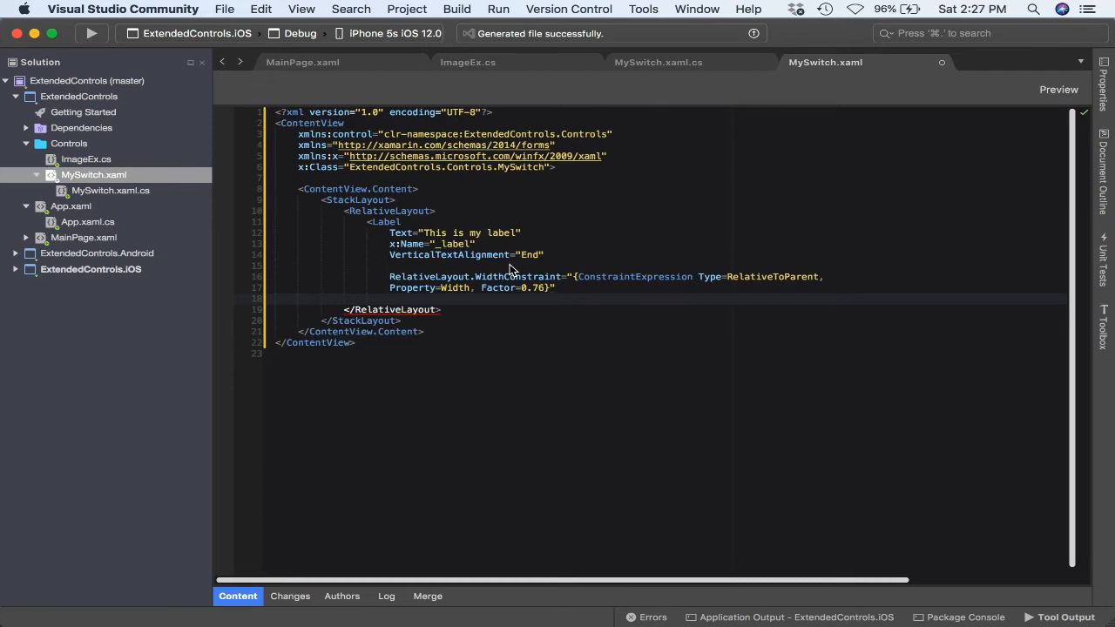
# Add a RelativeLayout.HeightConstraint of parent Height with Factor 1 and close the Label
pyautogui.write('REl')
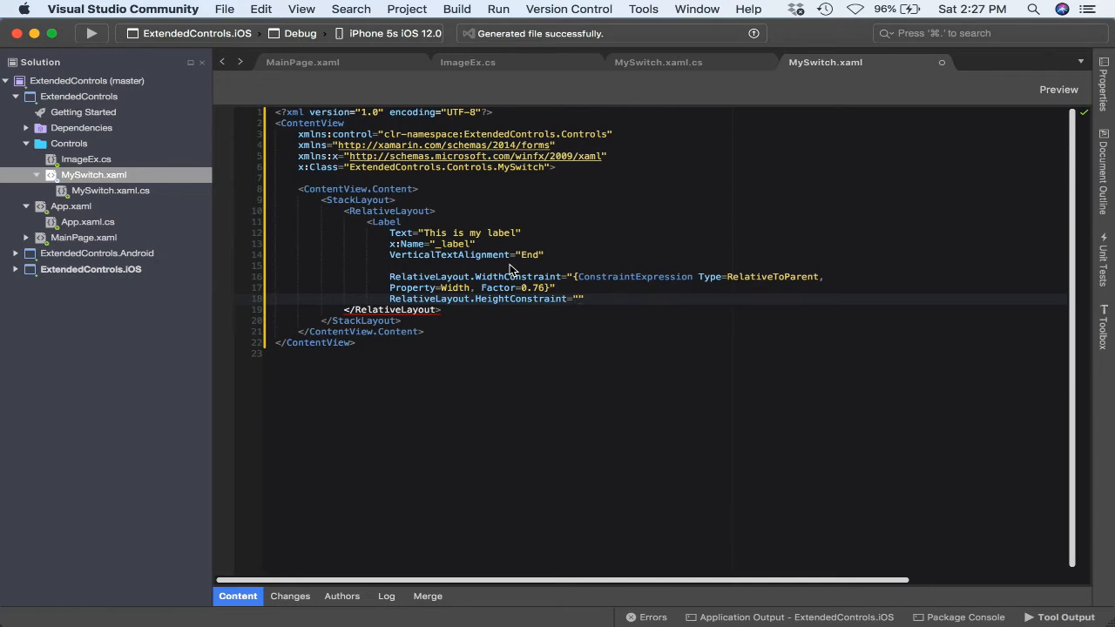
pyautogui.write('con')
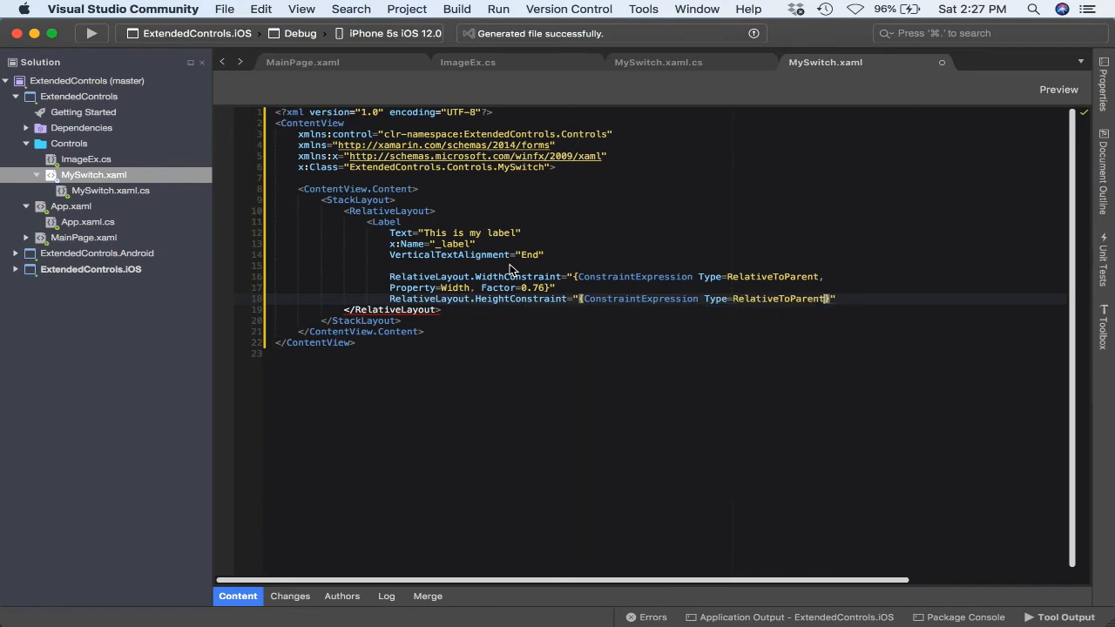
pyautogui.write(',Factor=')
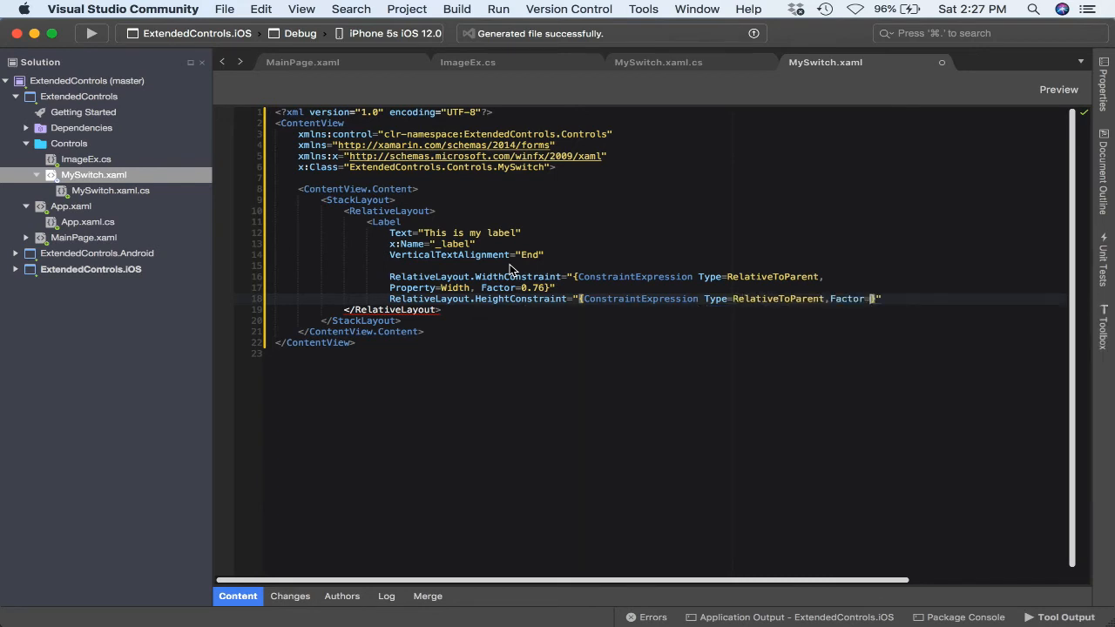
pyautogui.write('1')
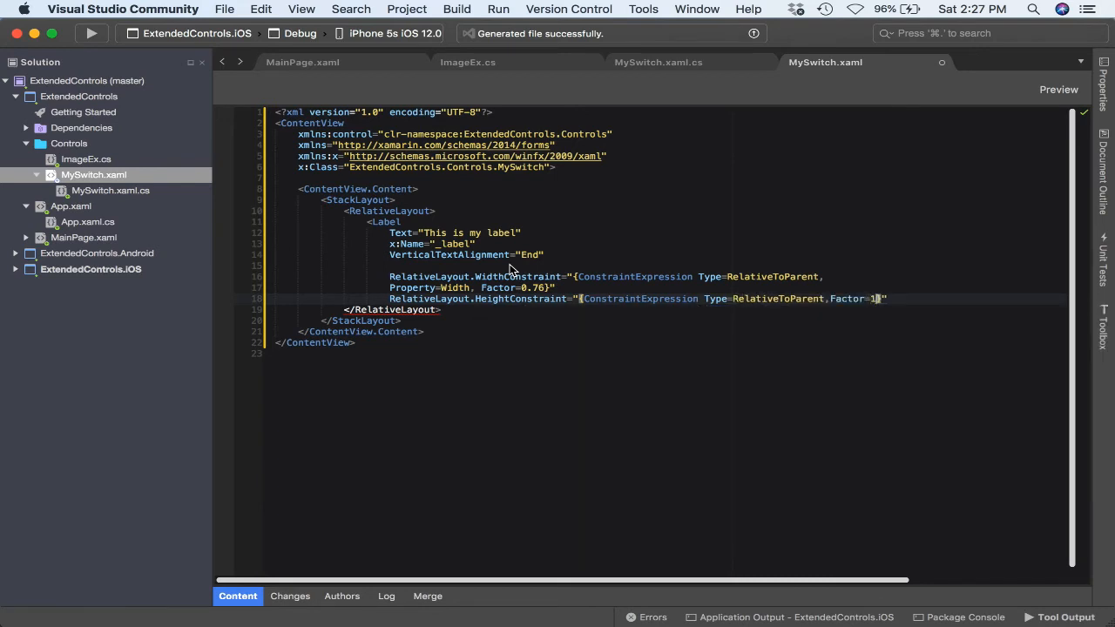
pyautogui.write(',Property=Height}"/')
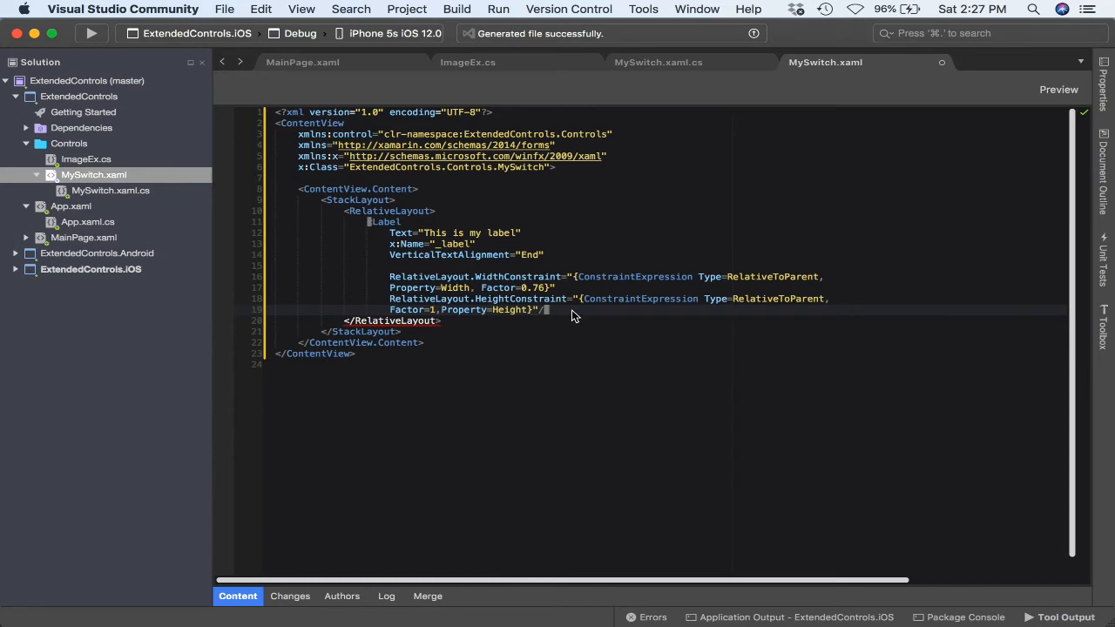
# Below the Label, add a control:ImageEx named _image with AspectEx set to AspectFill
pyautogui.press('Return')
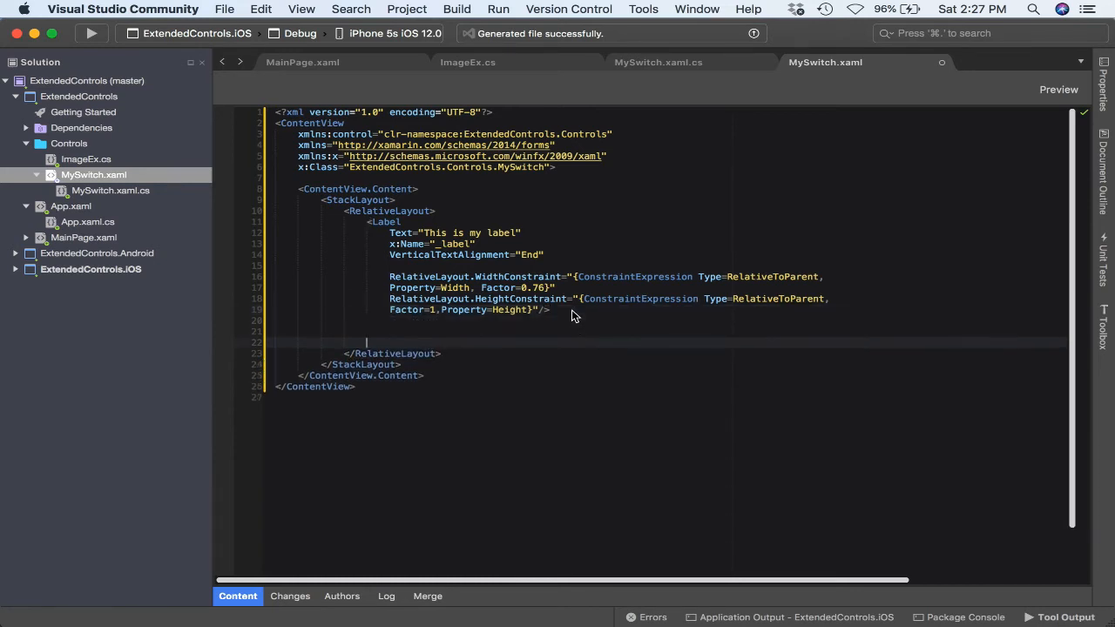
pyautogui.write('<control:ImageE')
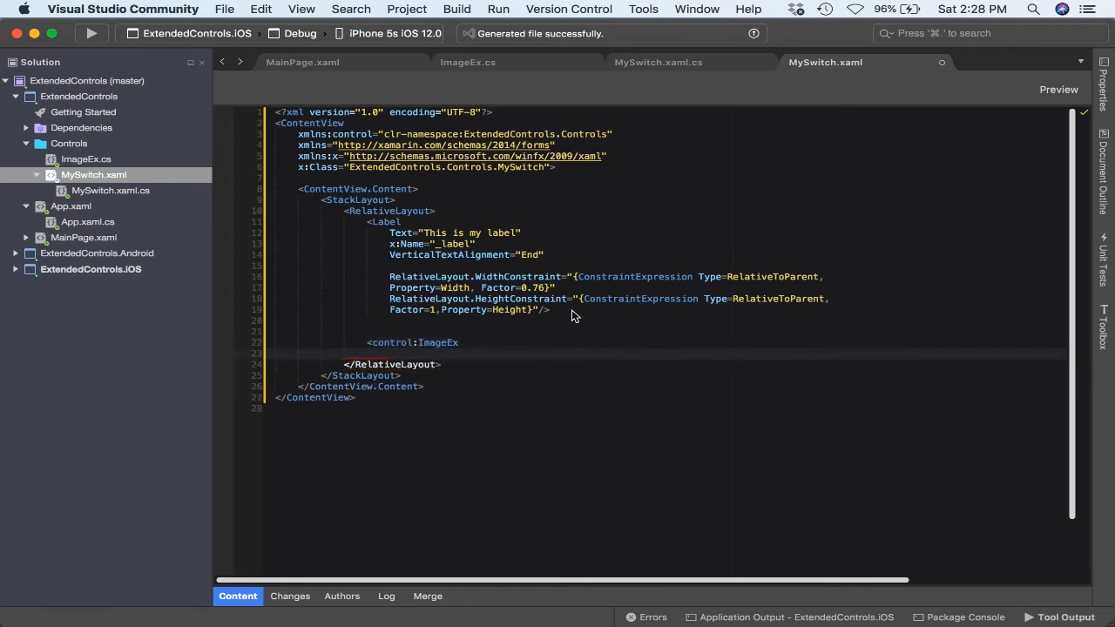
pyautogui.write('x:Name="_')
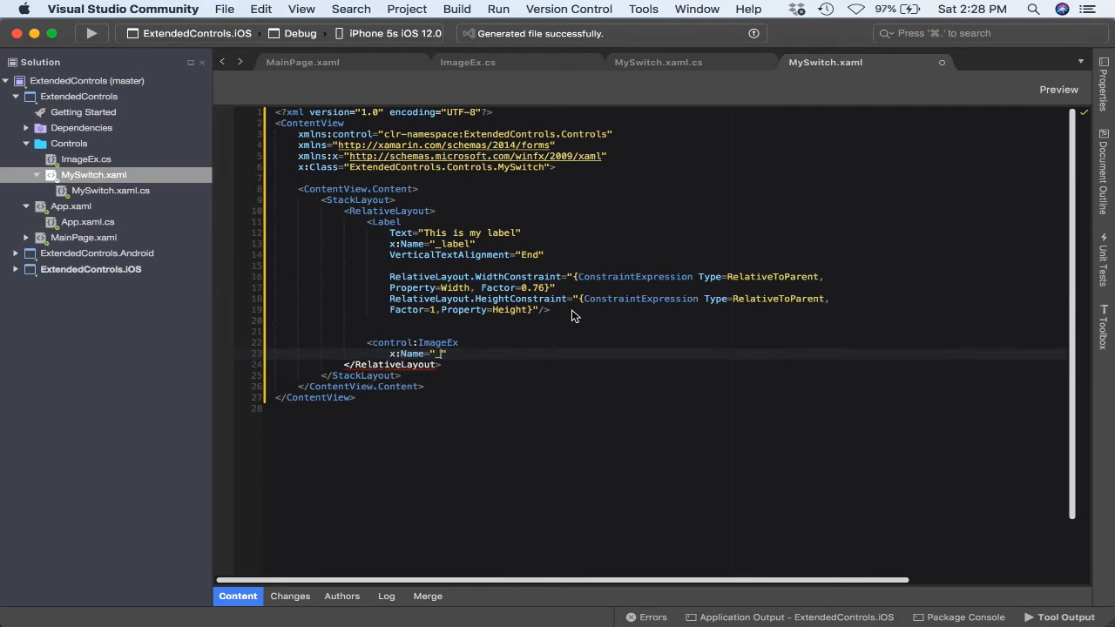
pyautogui.write('ima')
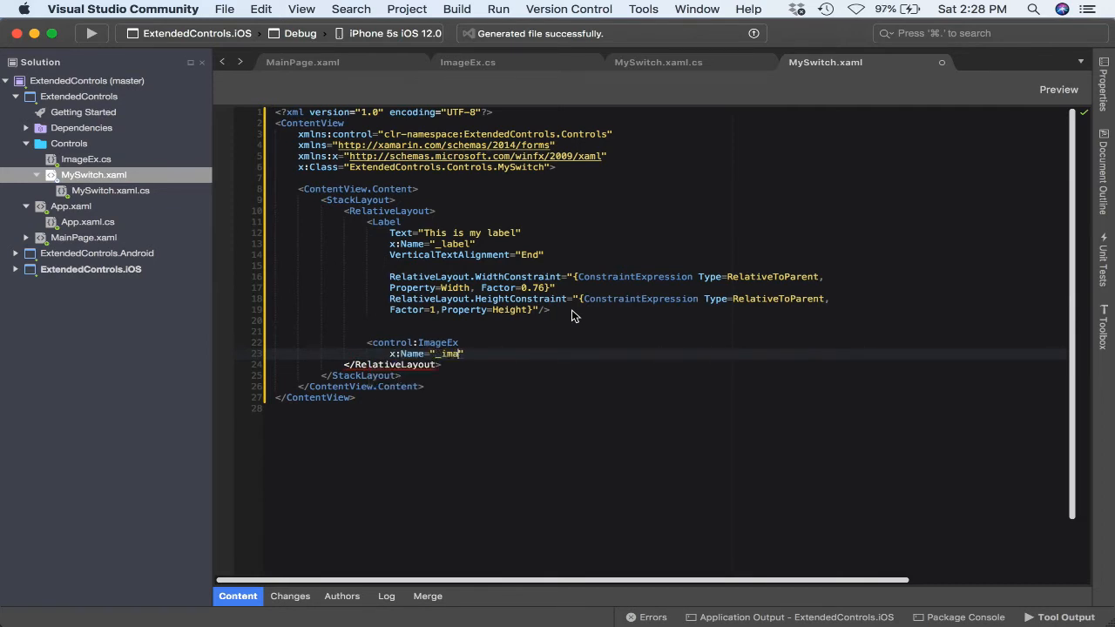
pyautogui.write('ge')
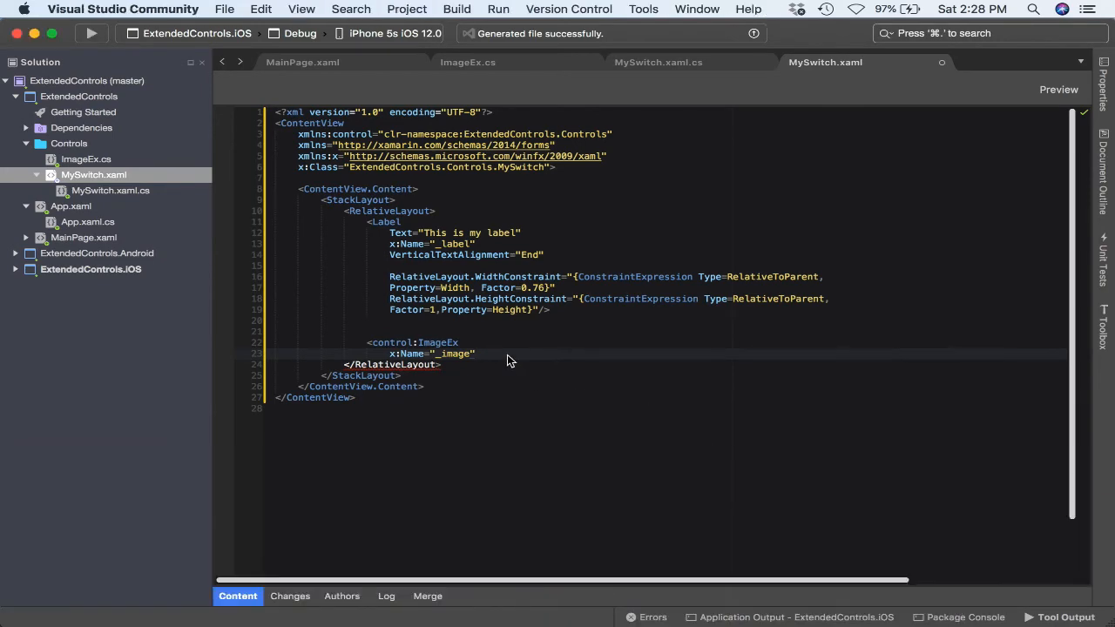
pyautogui.press('Return')
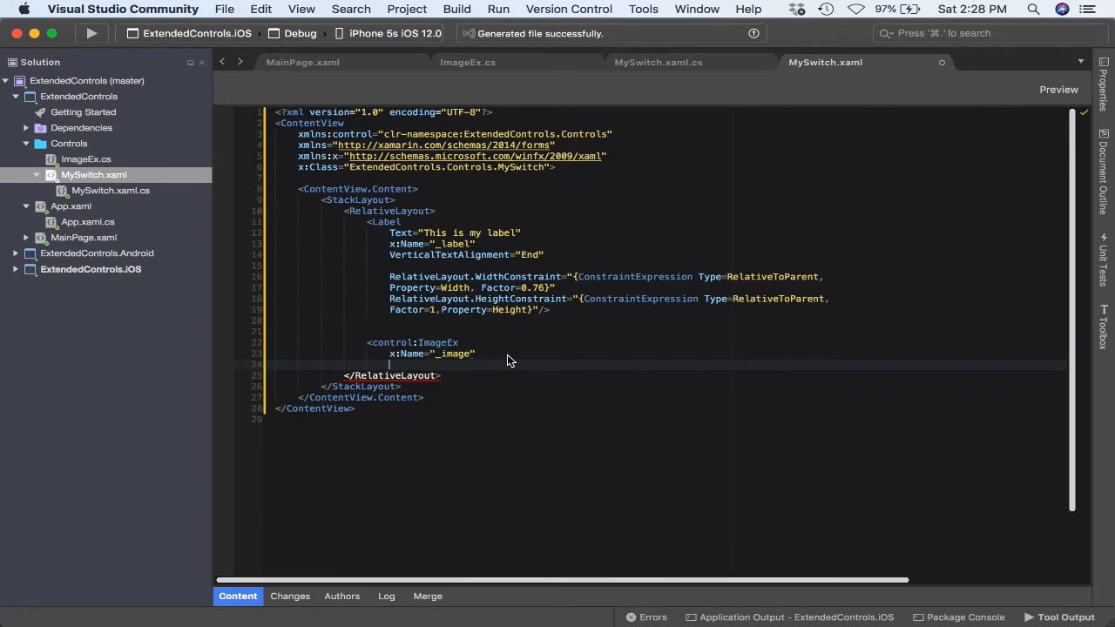
pyautogui.write('as')
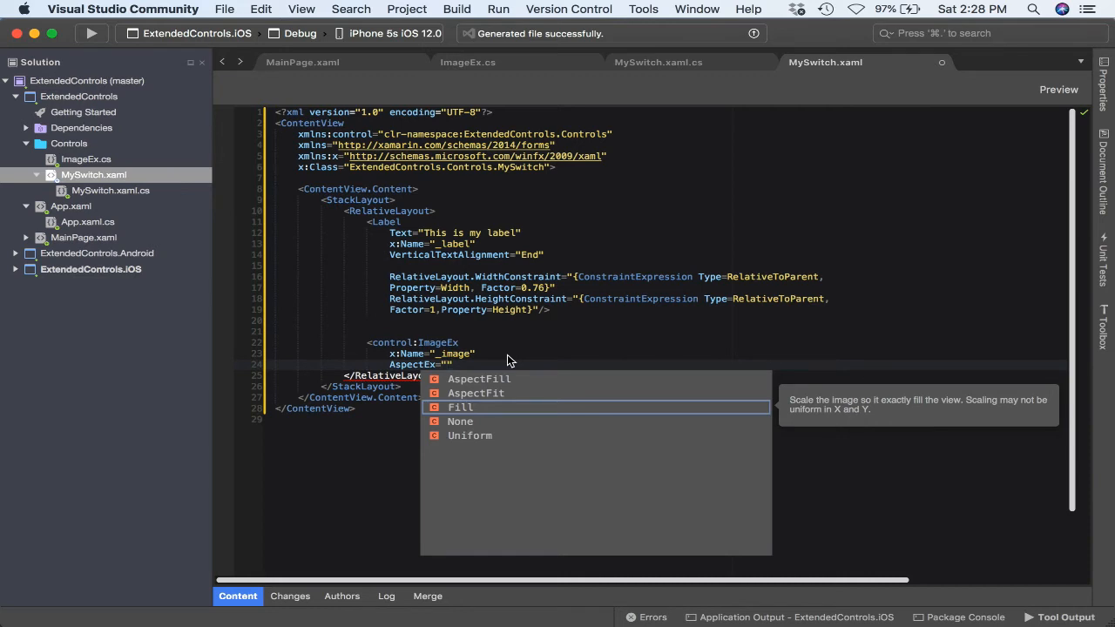
pyautogui.click(476, 393)
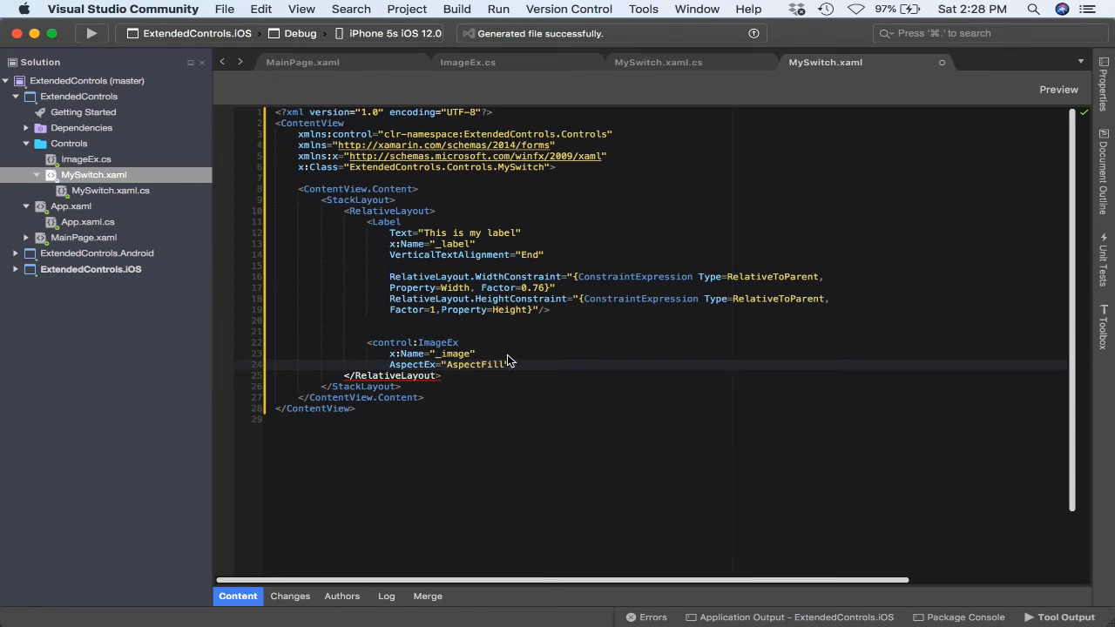
pyautogui.press('Return')
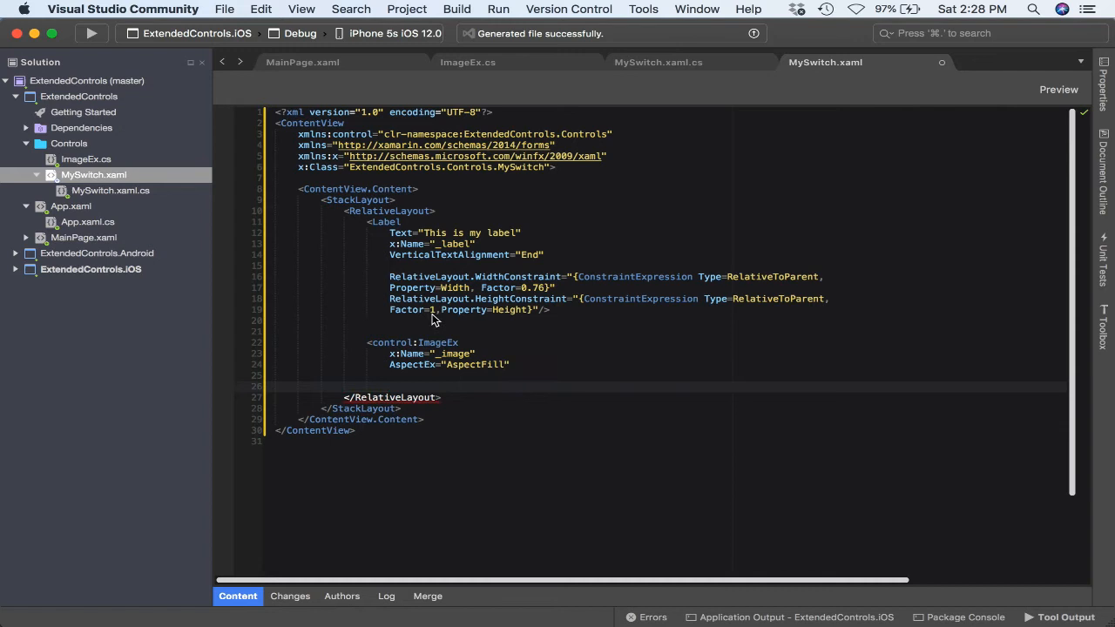
# Copy the Label's constraints onto ImageEx, with width Factor 0.2 and height Factor 0.8
pyautogui.click(390, 386)
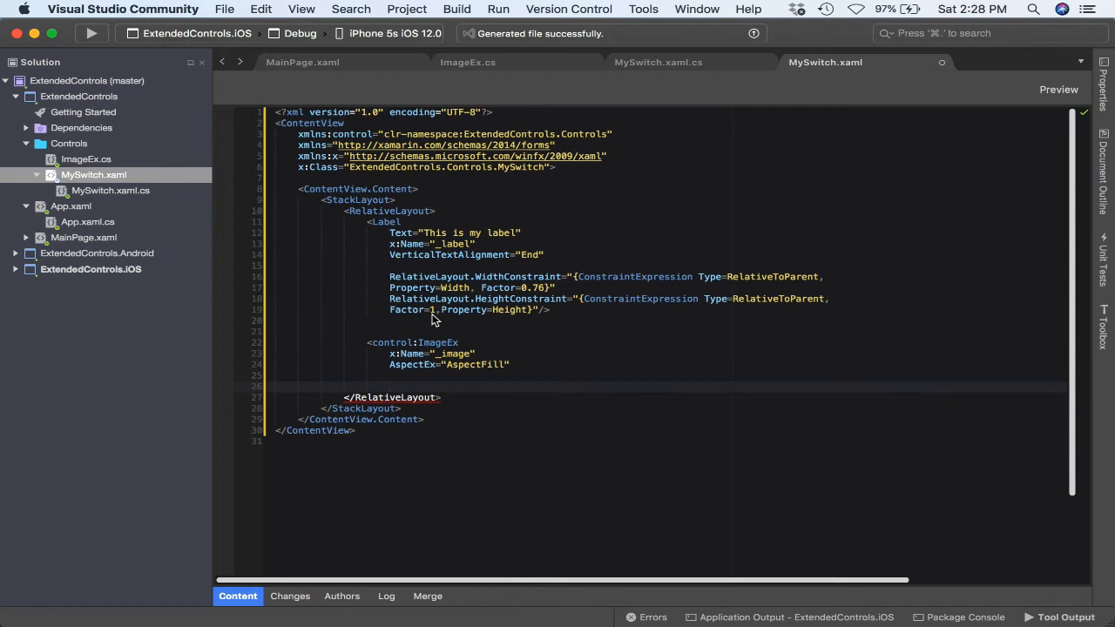
pyautogui.moveTo(503, 291)
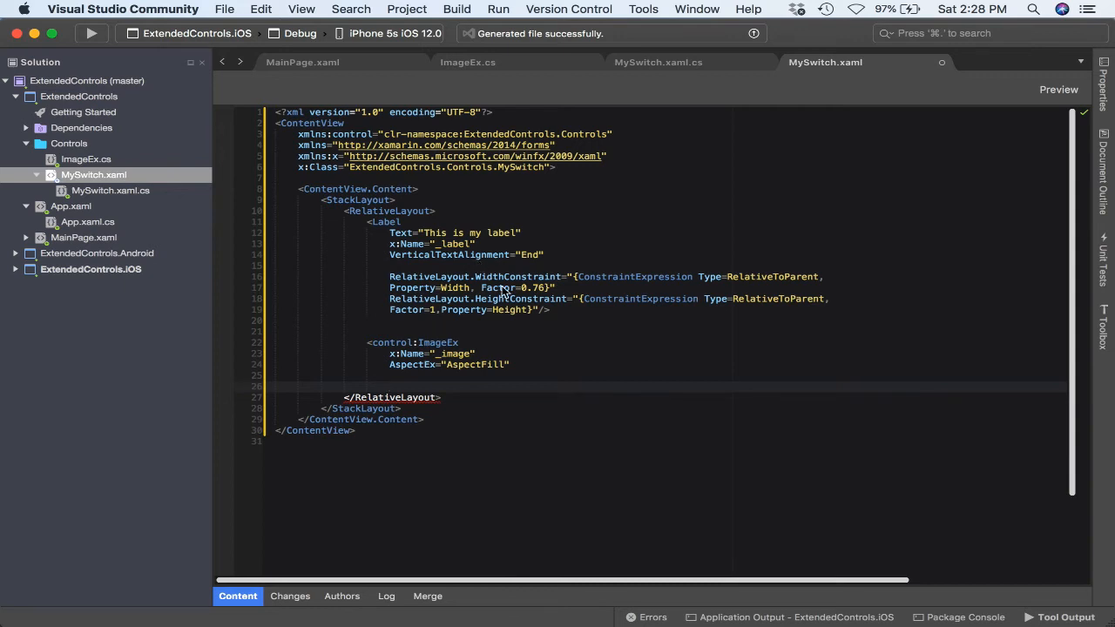
pyautogui.moveTo(389, 276); pyautogui.dragTo(549, 309)
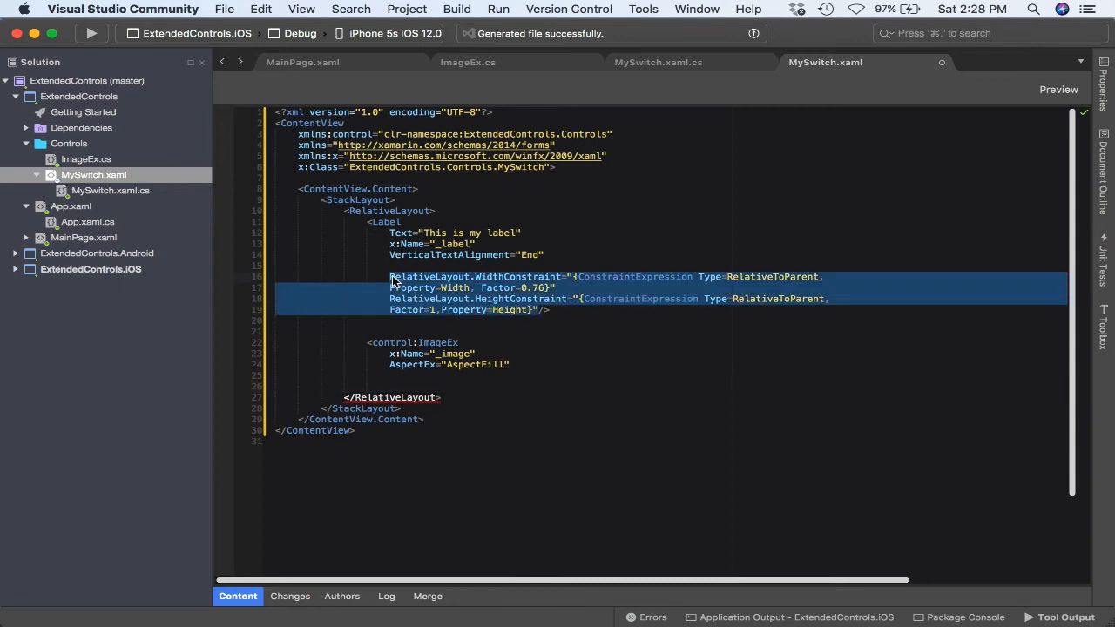
pyautogui.moveTo(470, 388)
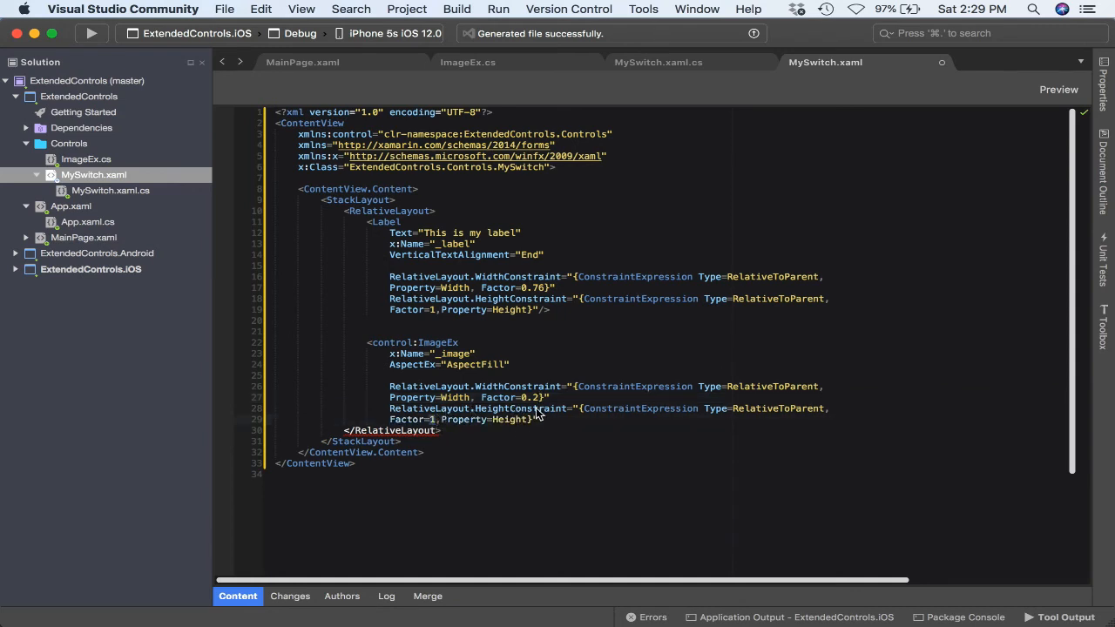
pyautogui.moveTo(438, 425)
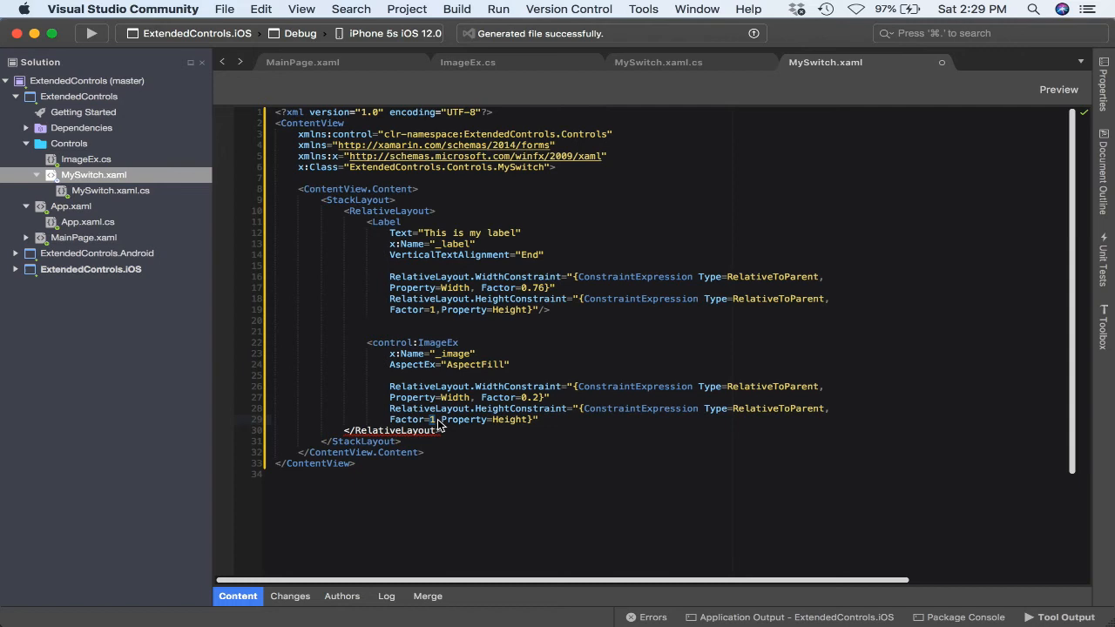
pyautogui.write('0.8')
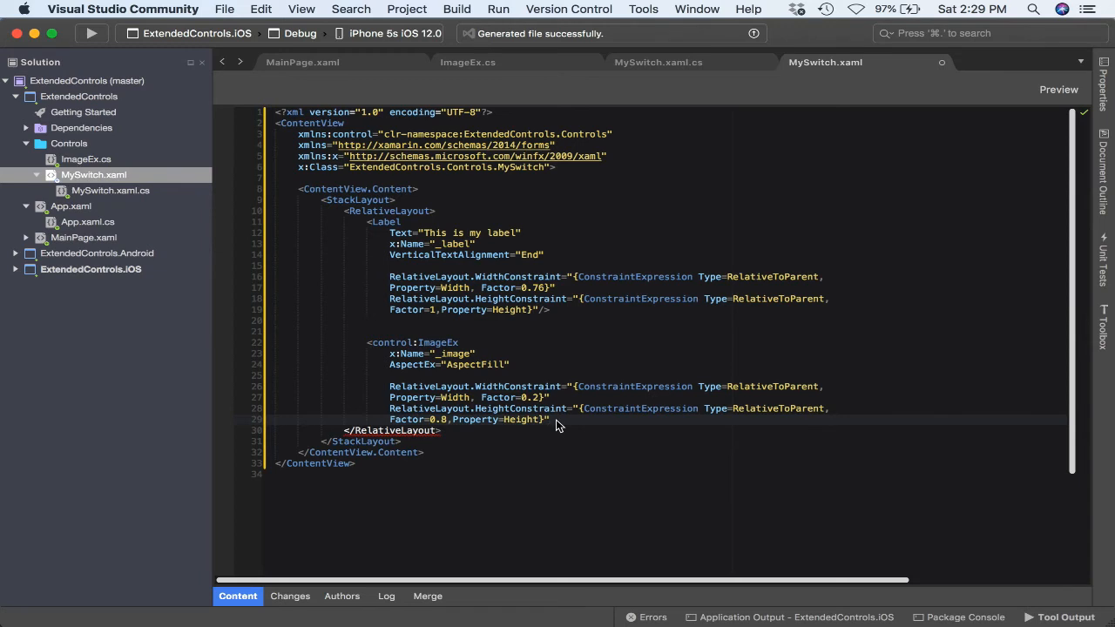
pyautogui.moveTo(390, 387); pyautogui.dragTo(550, 419)
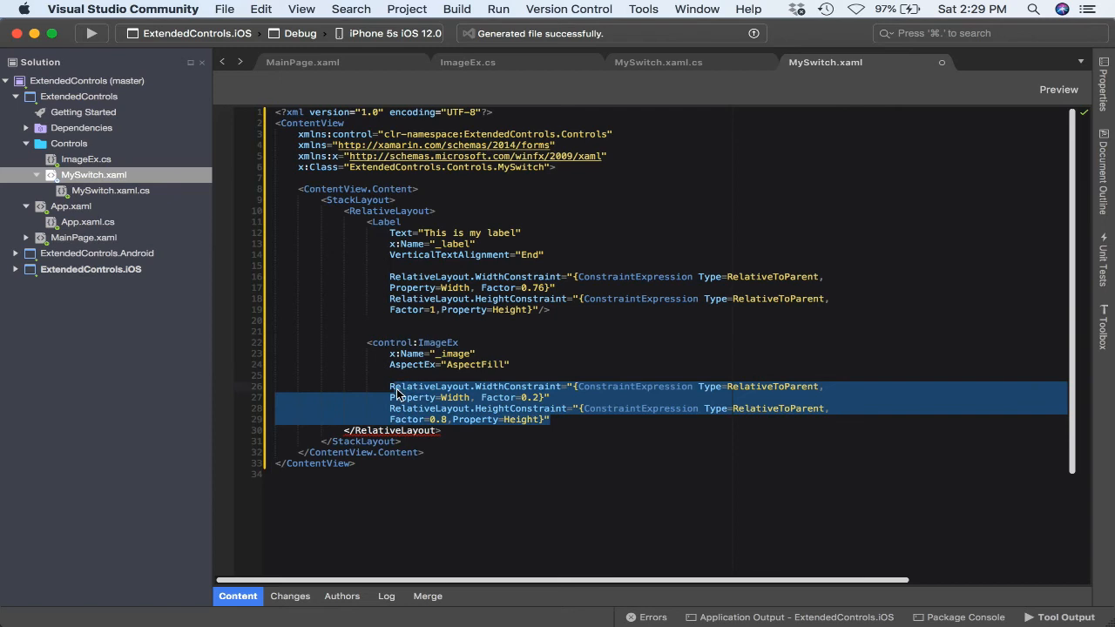
pyautogui.moveTo(547, 423)
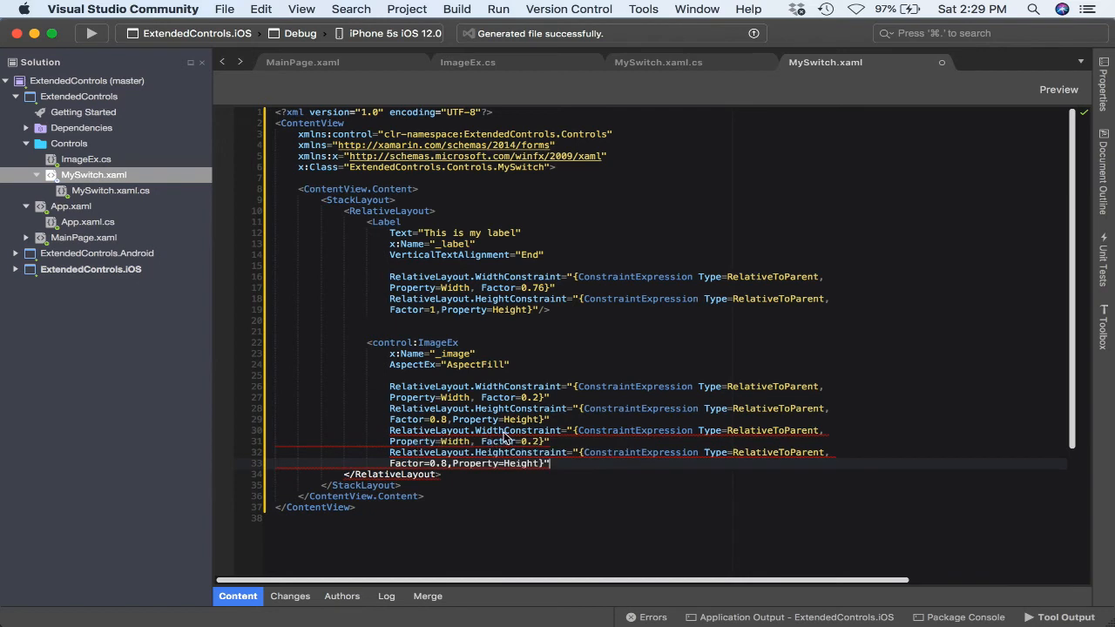
pyautogui.moveTo(480, 436)
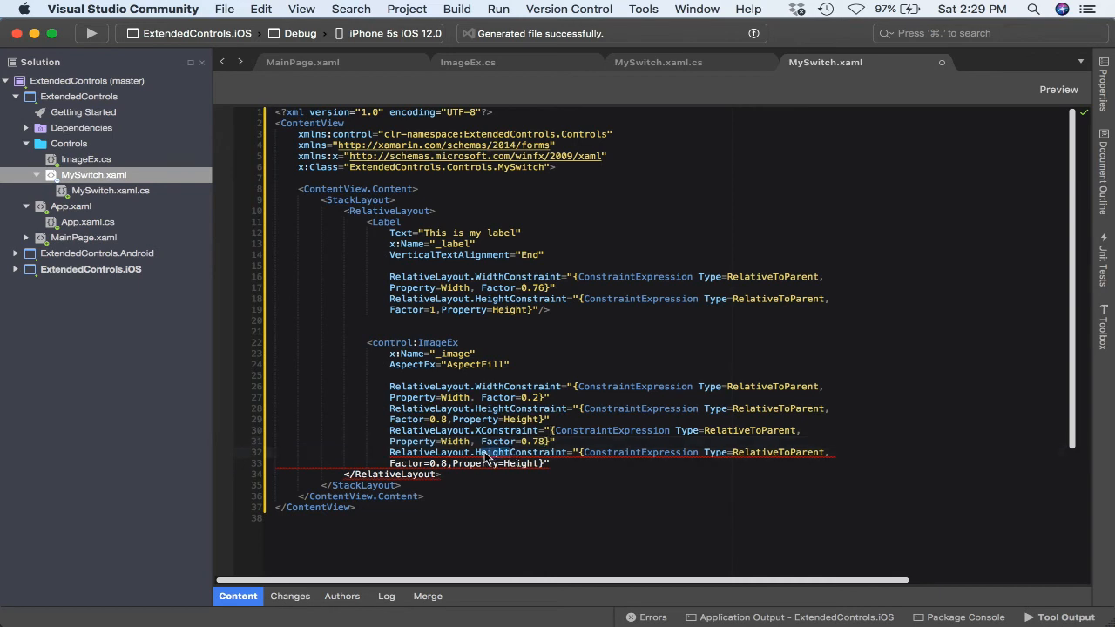
pyautogui.moveTo(486, 452)
pyautogui.write('Y')
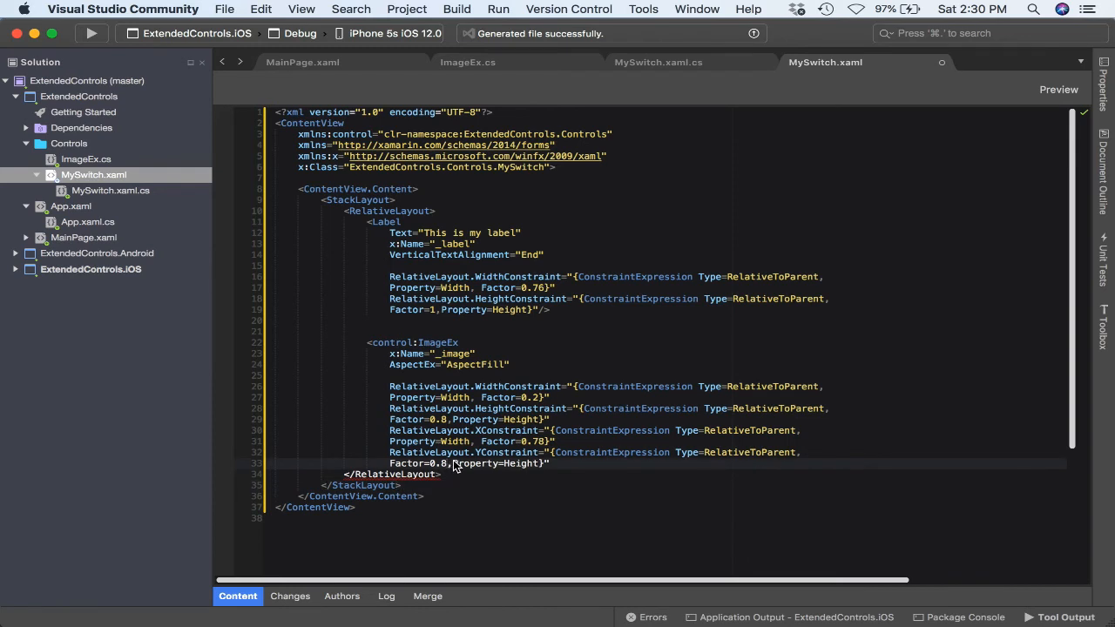
pyautogui.moveTo(557, 469)
pyautogui.write('/>')
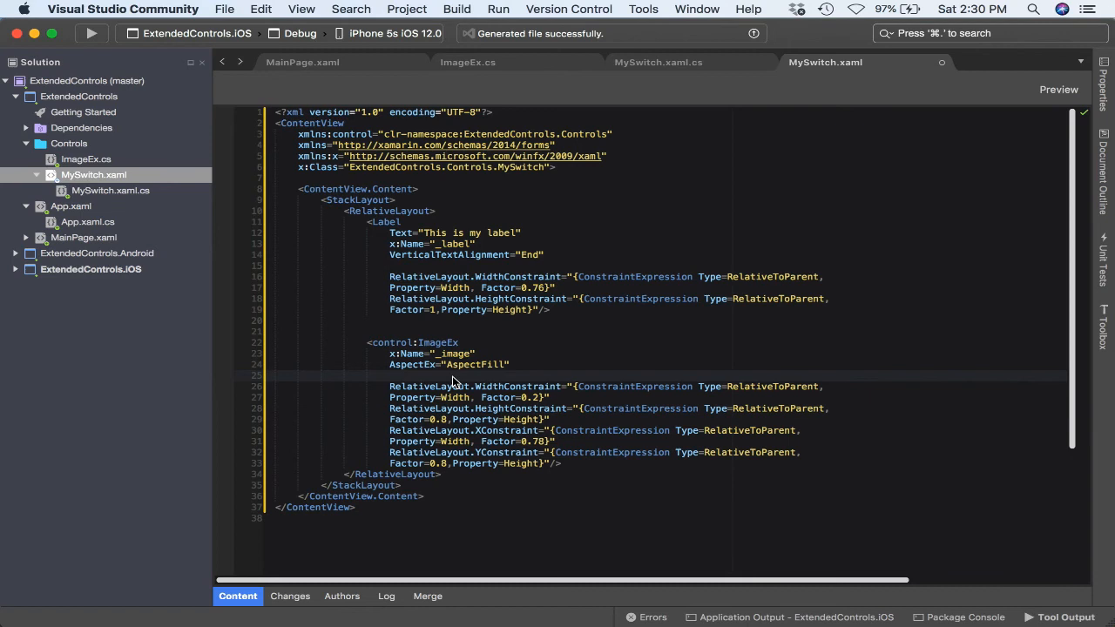
# Set the ImageEx Source to "switchOFF", check the iOS Resources image names, and run
pyautogui.write('Source=""')
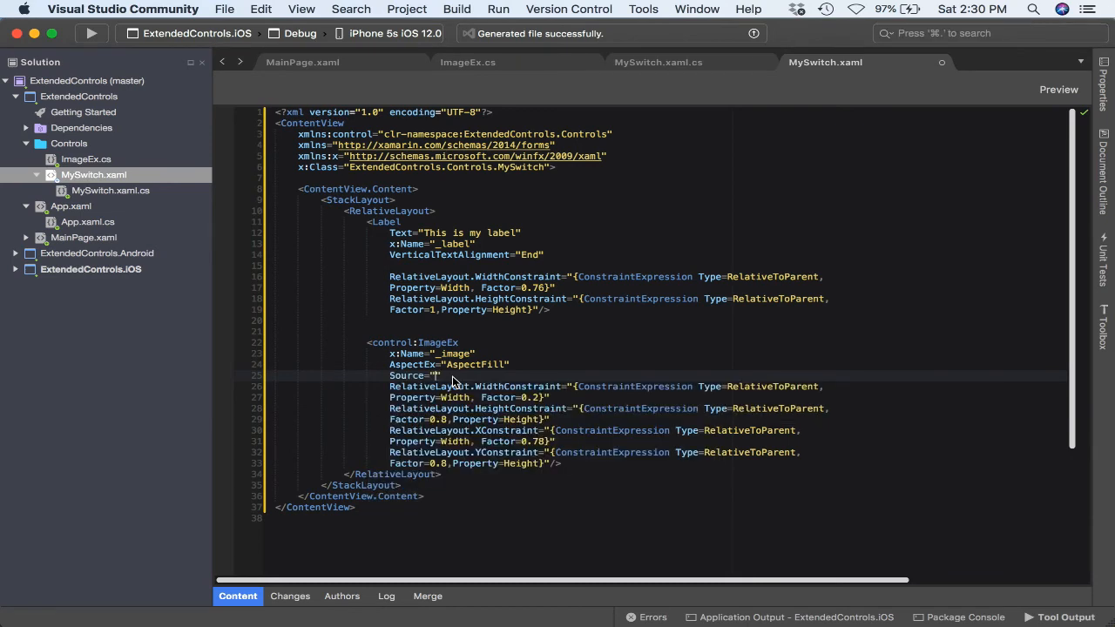
pyautogui.write('switchOFF')
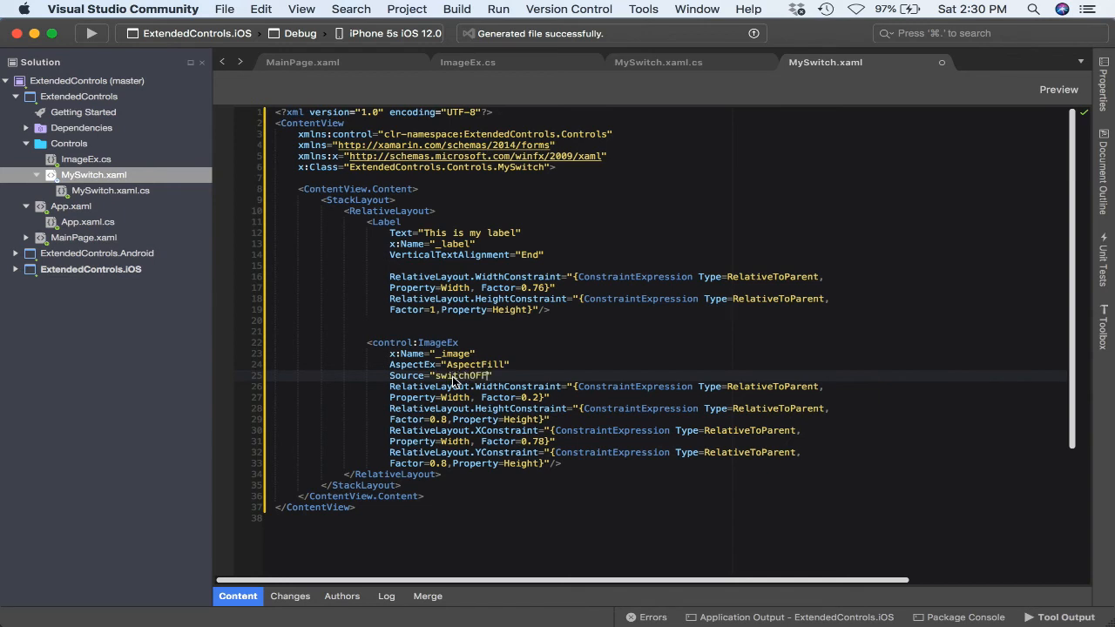
pyautogui.click(16, 269)
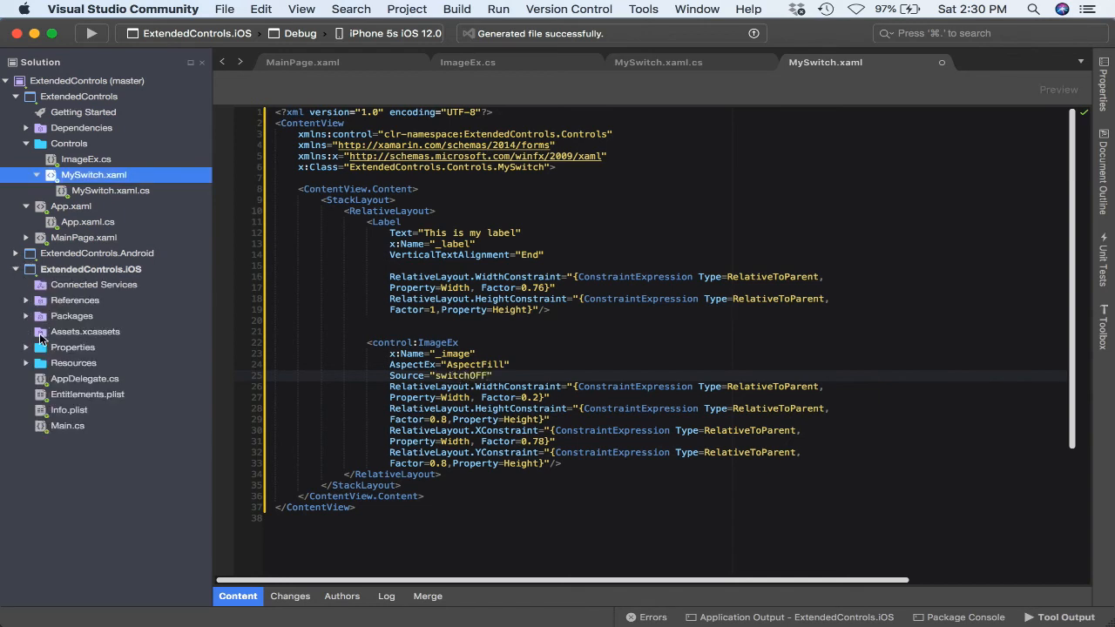
pyautogui.click(27, 363)
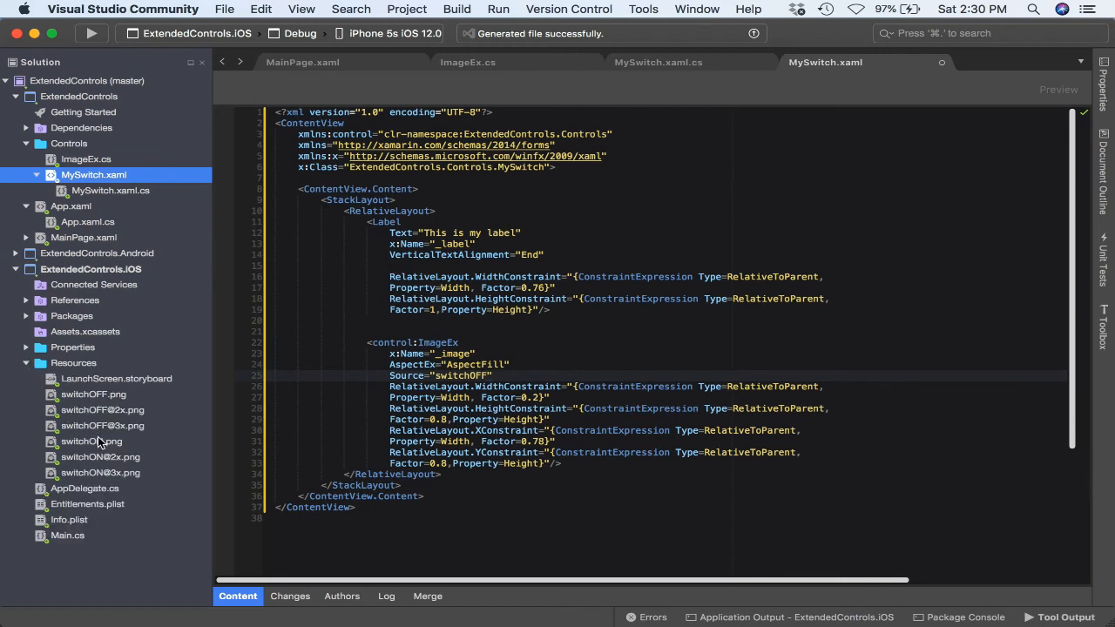
pyautogui.click(103, 425)
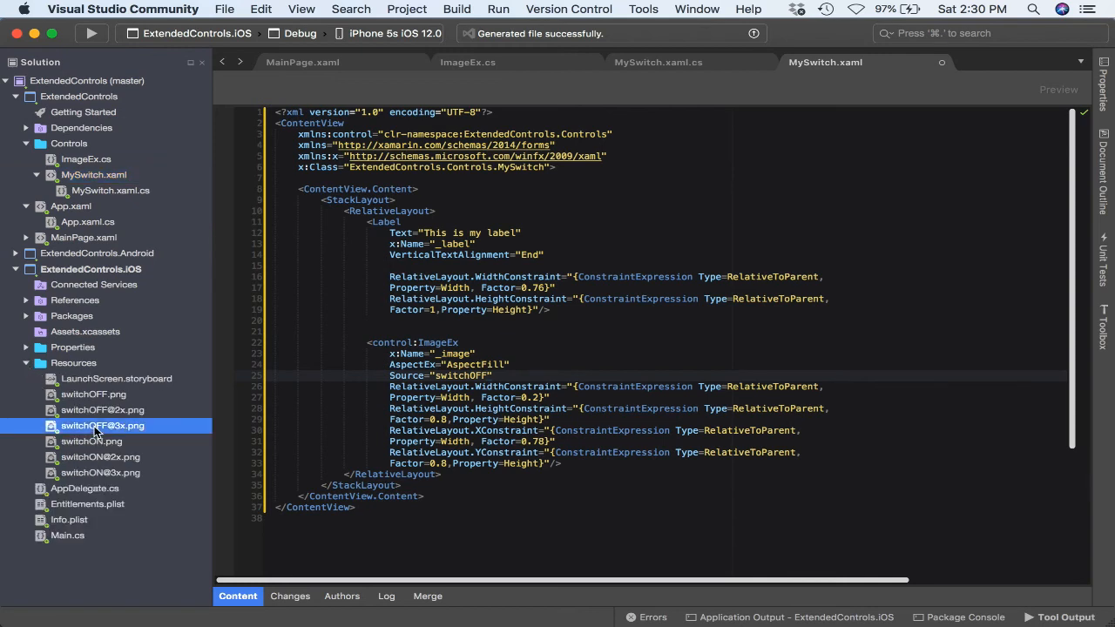
pyautogui.click(93, 394)
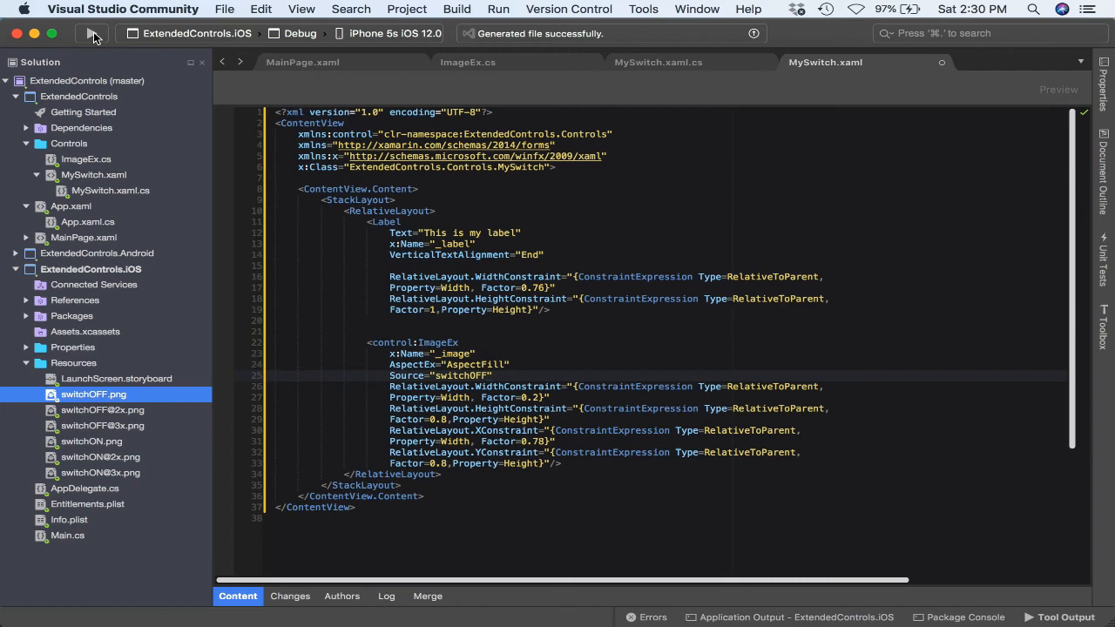
pyautogui.click(91, 33)
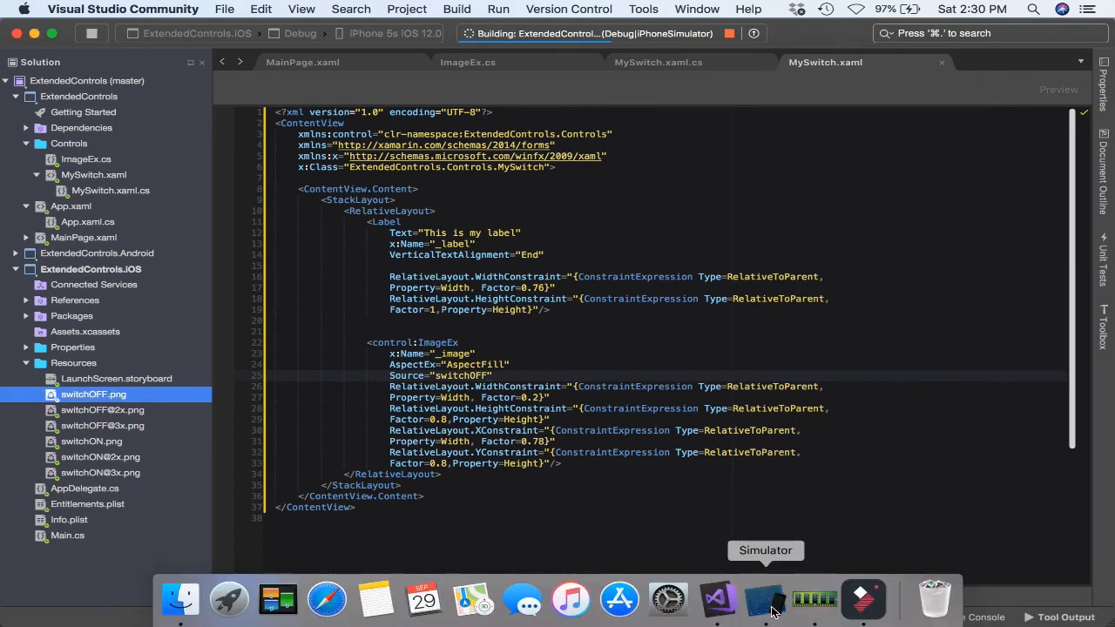
# Copy xmlns:control from MySwitch.xaml into MainPage.xaml, add <control:MySwitch/>, and dismiss the keychain prompt
pyautogui.click(765, 598)
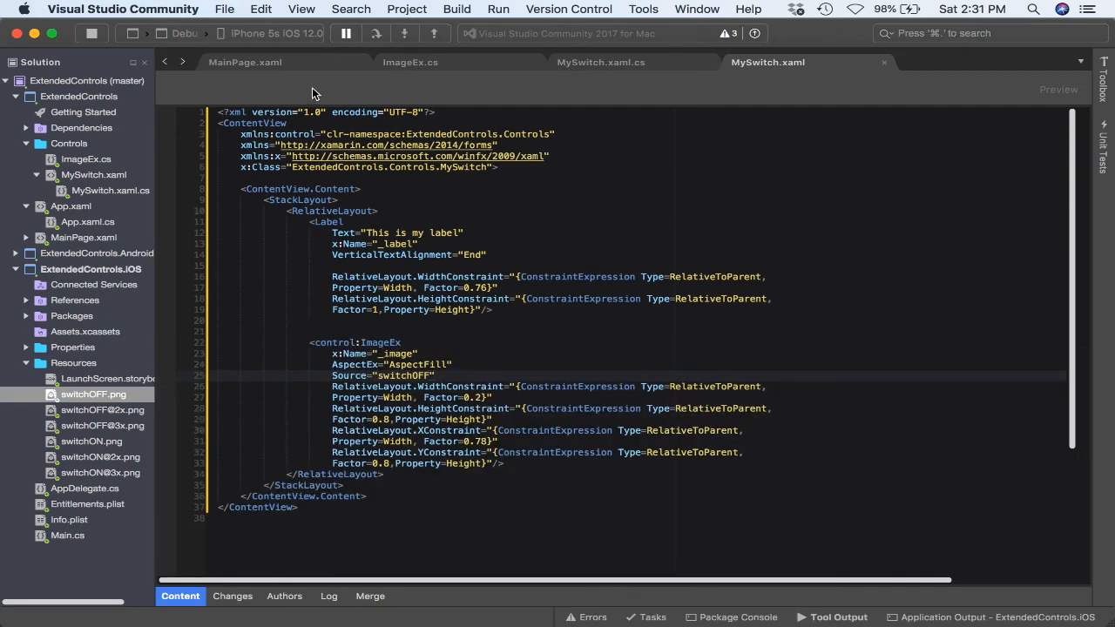
pyautogui.click(244, 62)
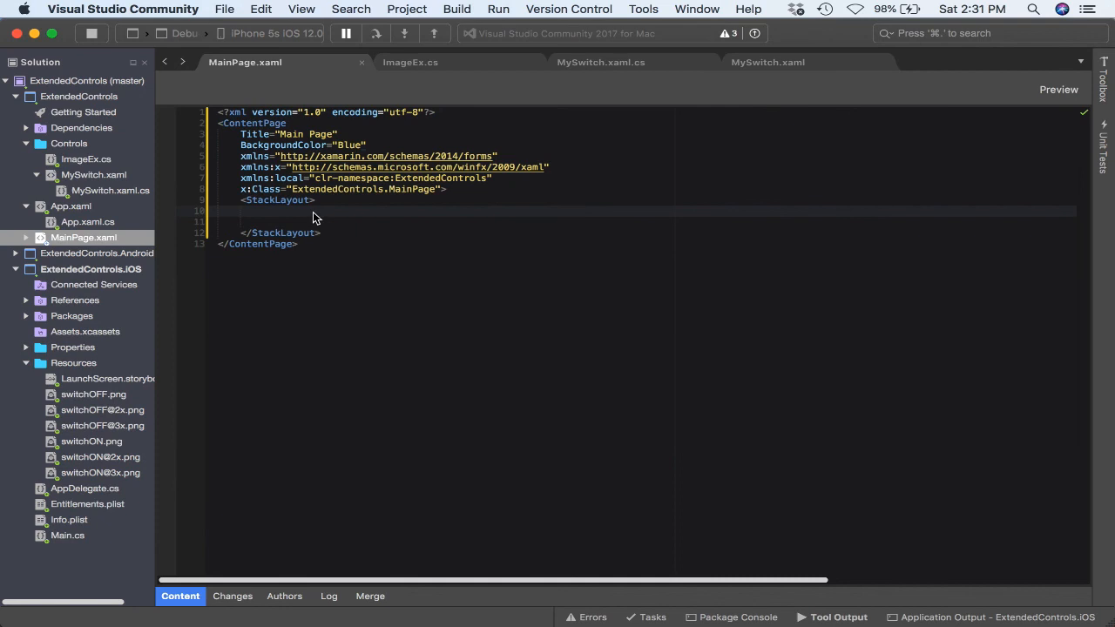
pyautogui.moveTo(636, 102)
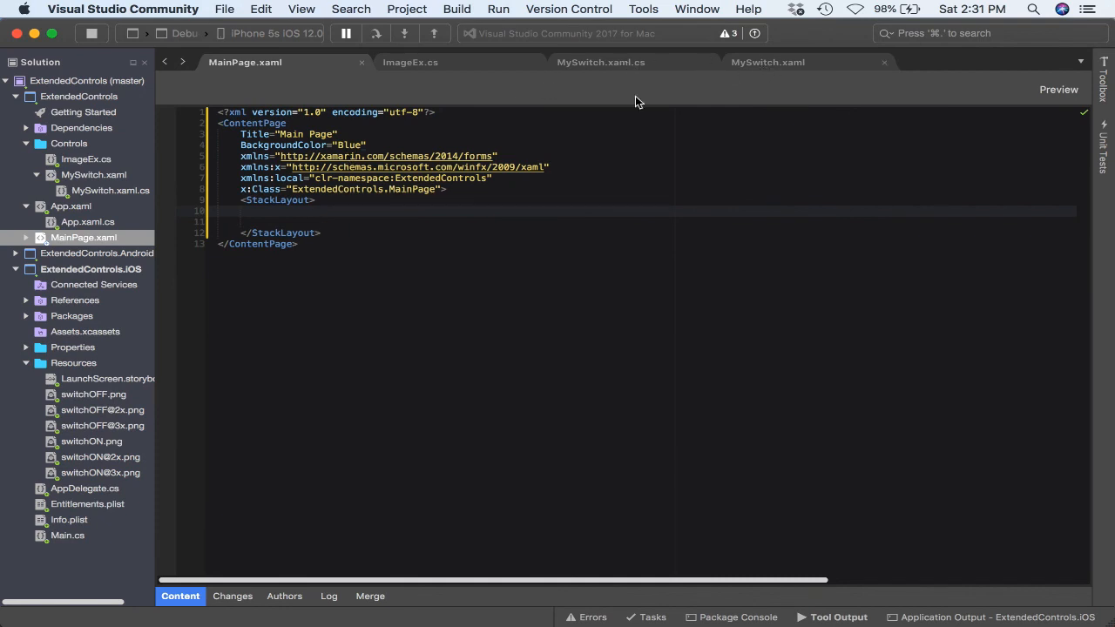
pyautogui.click(767, 61)
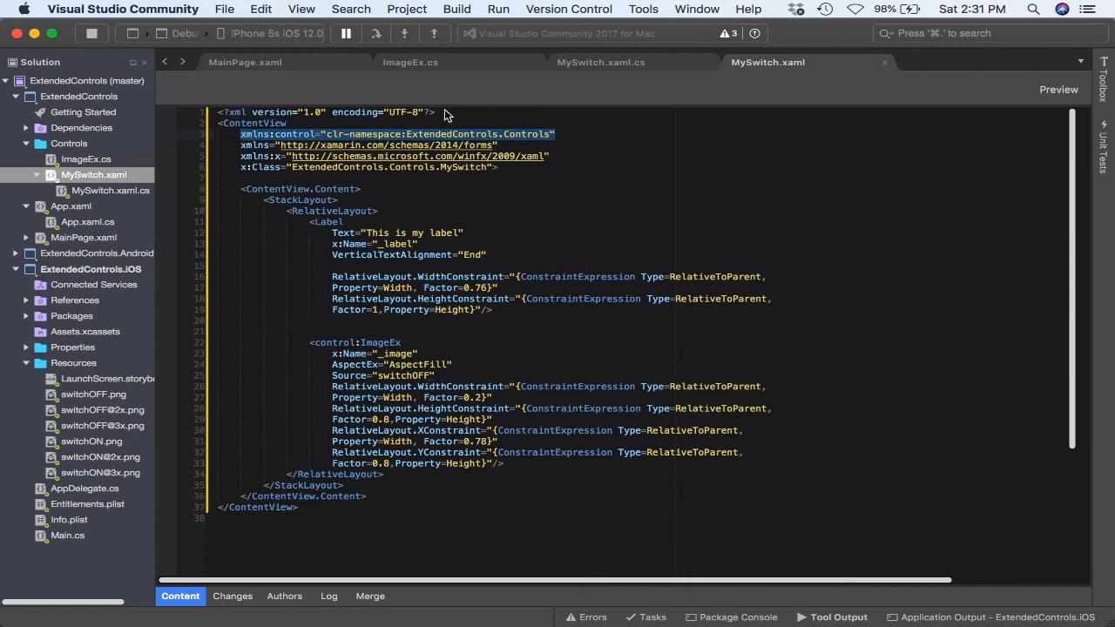
pyautogui.click(245, 61)
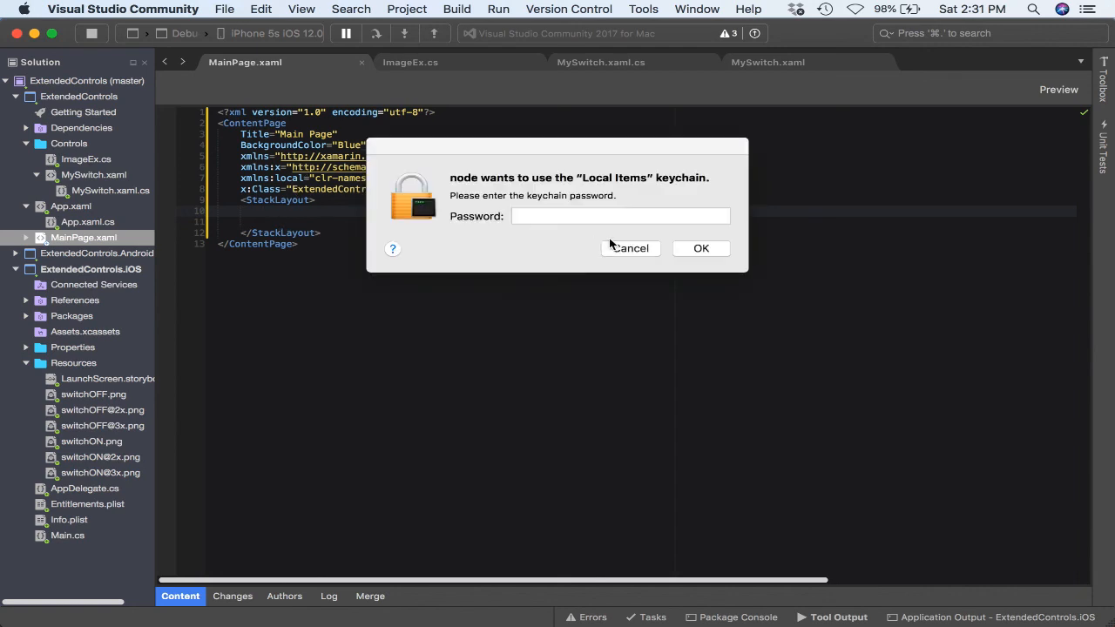
pyautogui.click(630, 248)
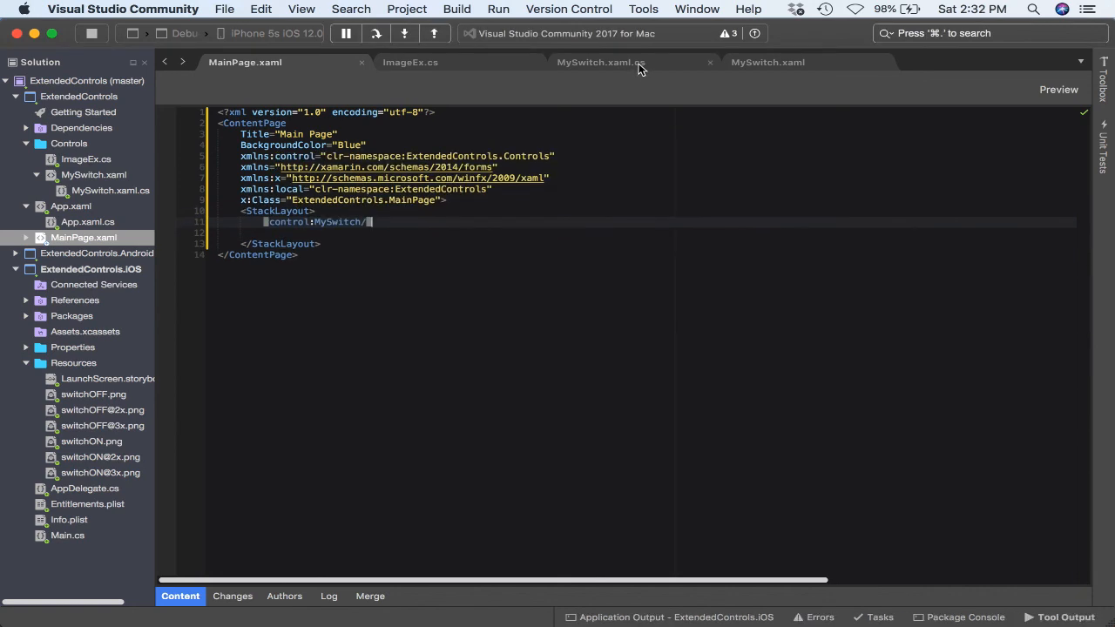
# Insert HeightRequest = 30.0; above InitializeComponent() in the MySwitch.xaml.cs constructor
pyautogui.click(601, 61)
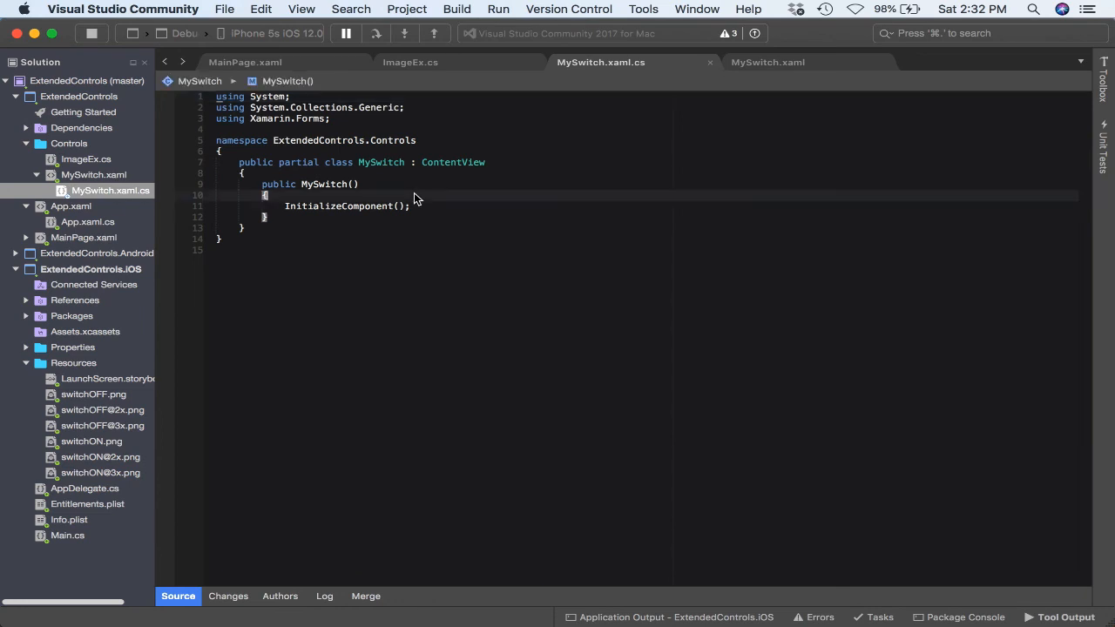
pyautogui.press('Return')
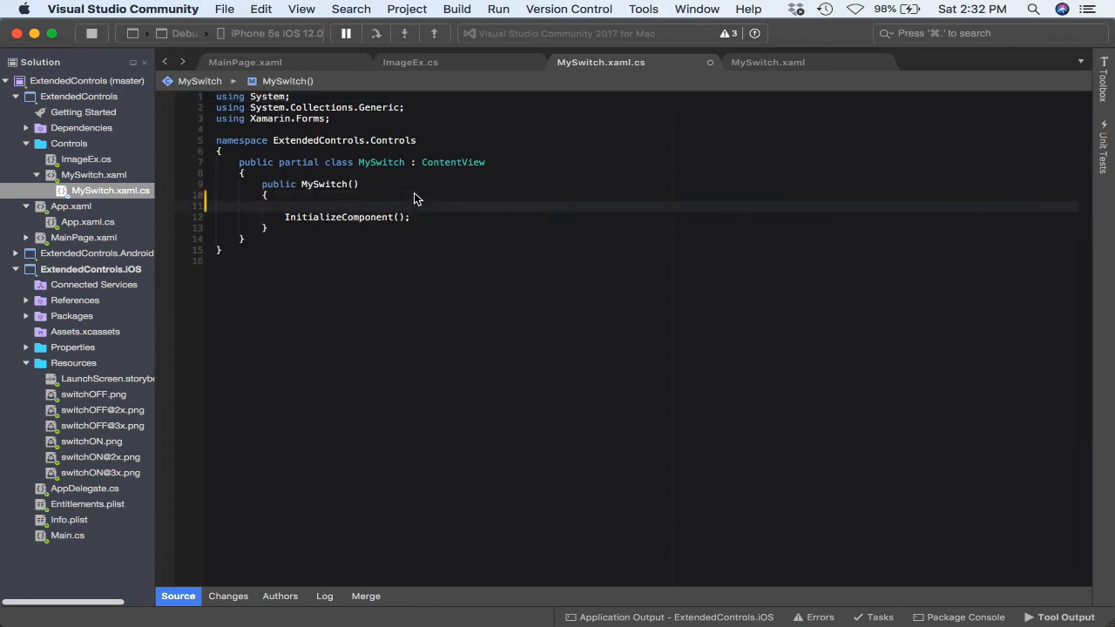
pyautogui.write('heightRequest = 3InitializeComponent();')
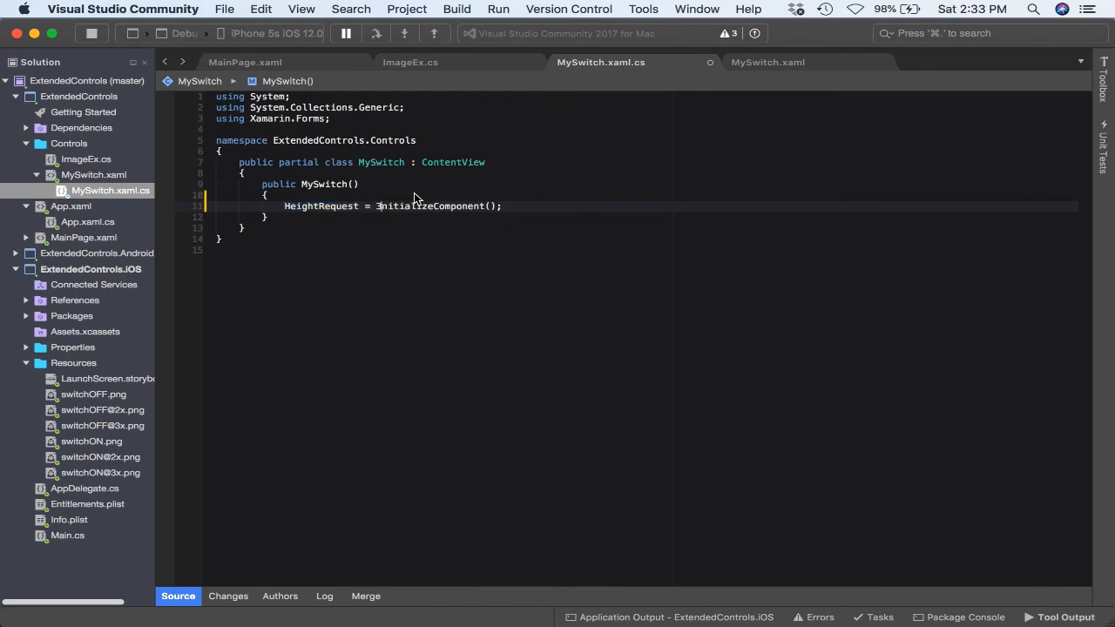
pyautogui.write('0.')
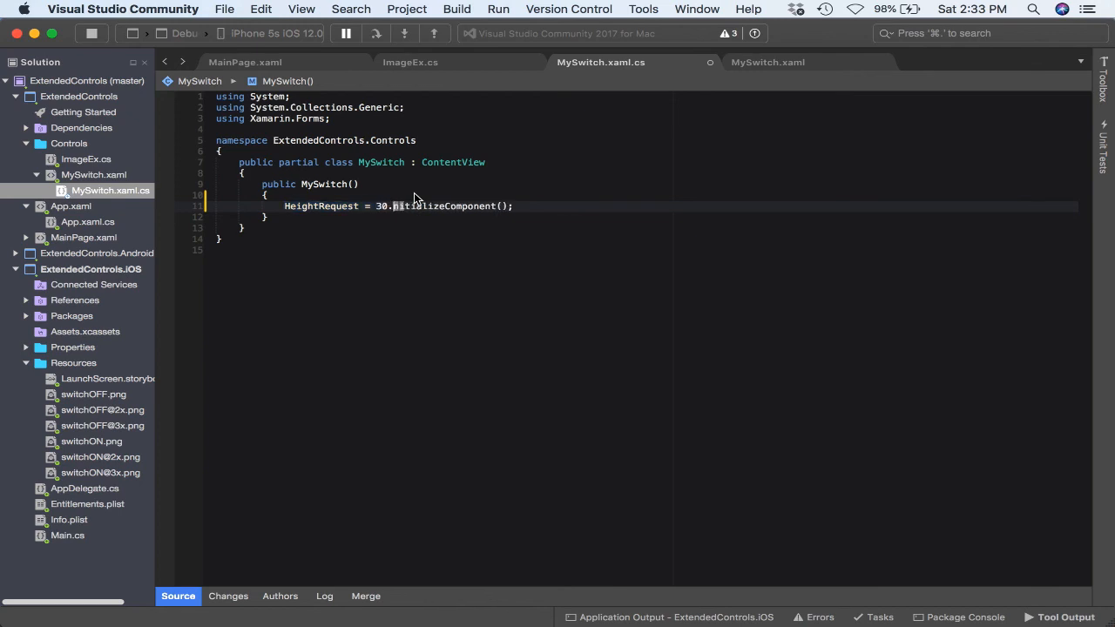
pyautogui.press('Return')
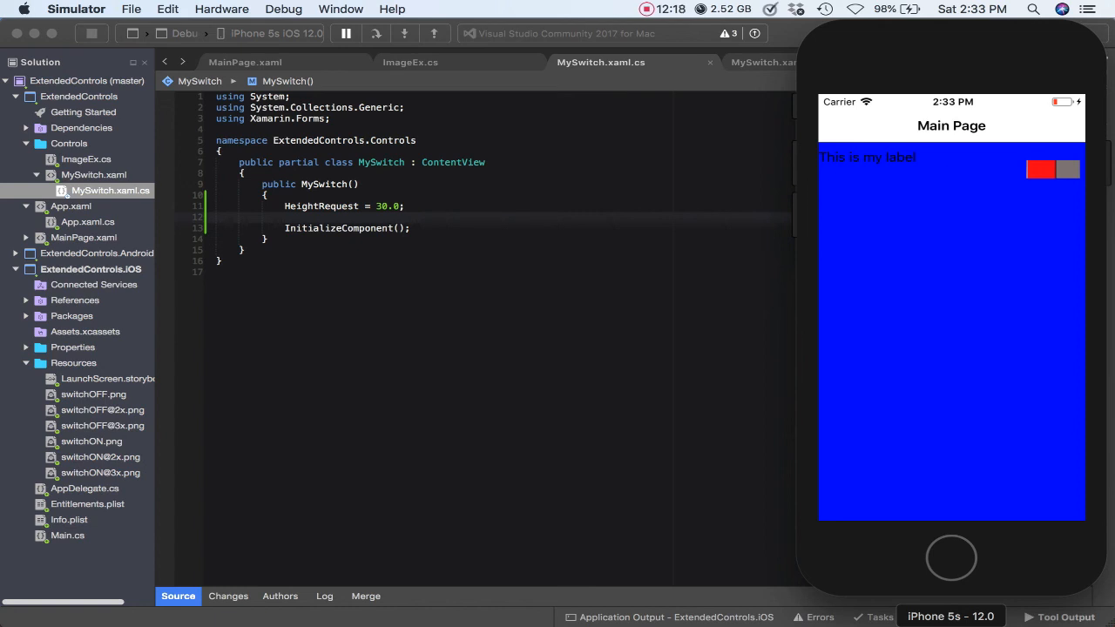
pyautogui.moveTo(778, 311)
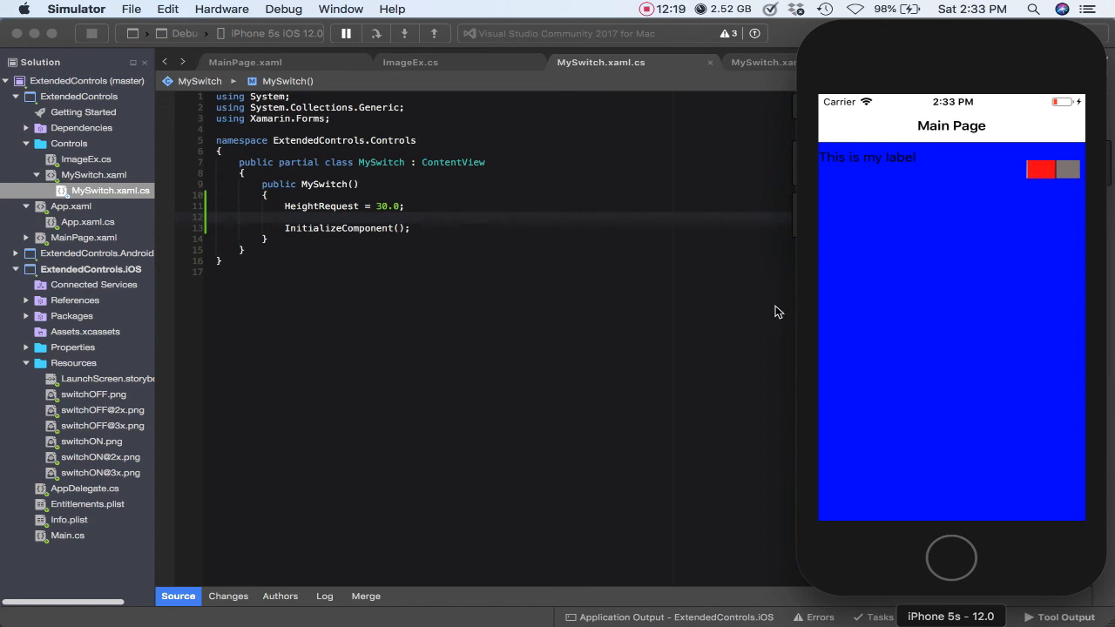
pyautogui.moveTo(1008, 168)
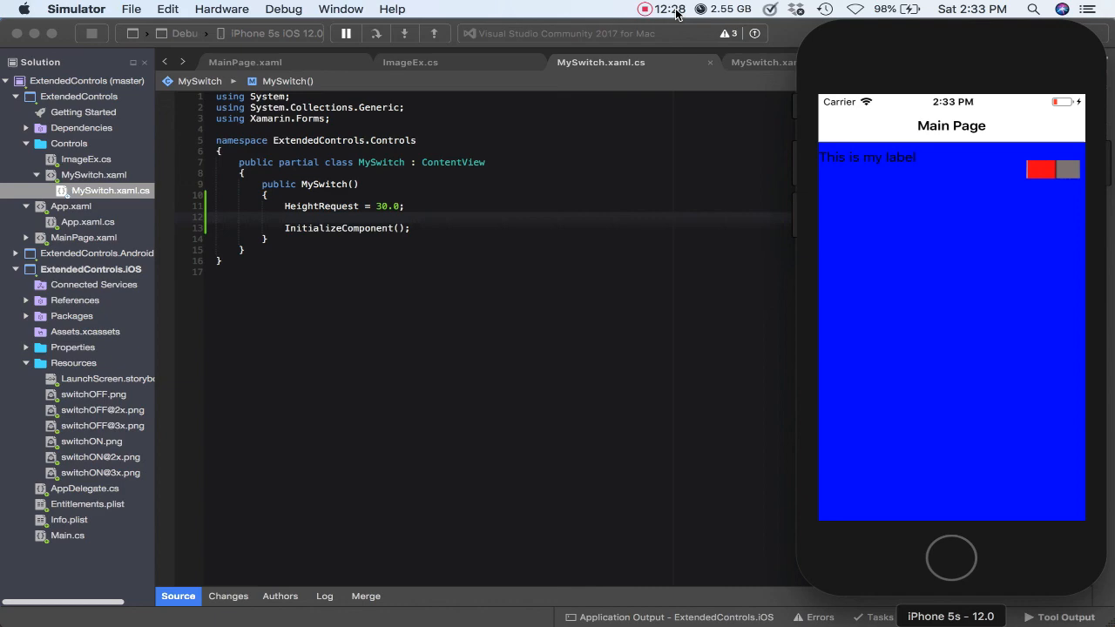
# View the Main Page in the iPhone 5s simulator with "This is my label" and the switch image
pyautogui.click(668, 8)
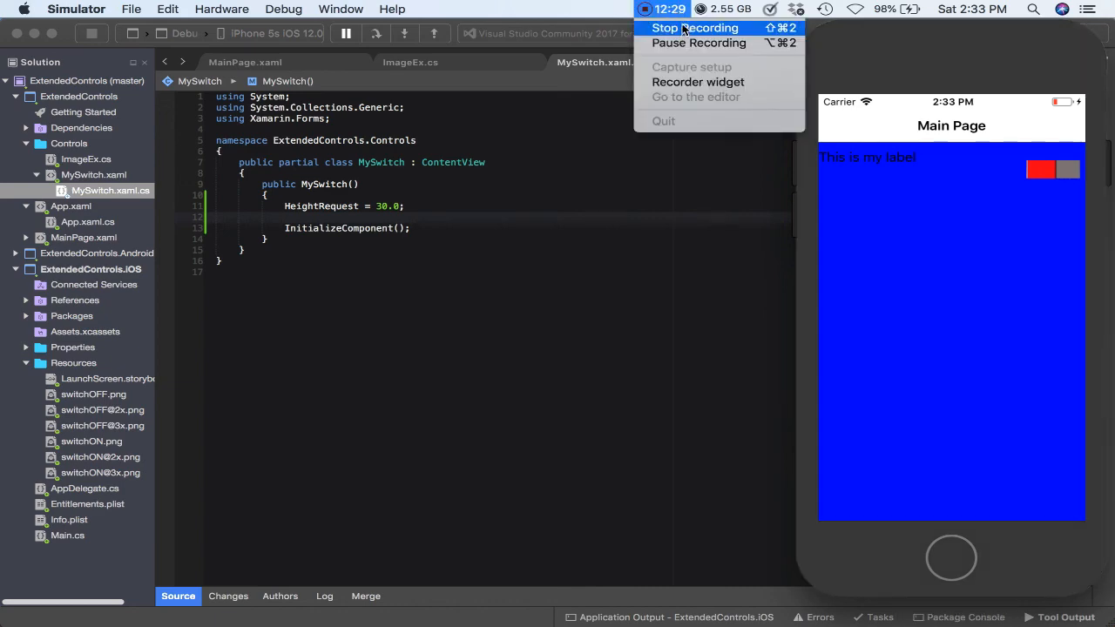